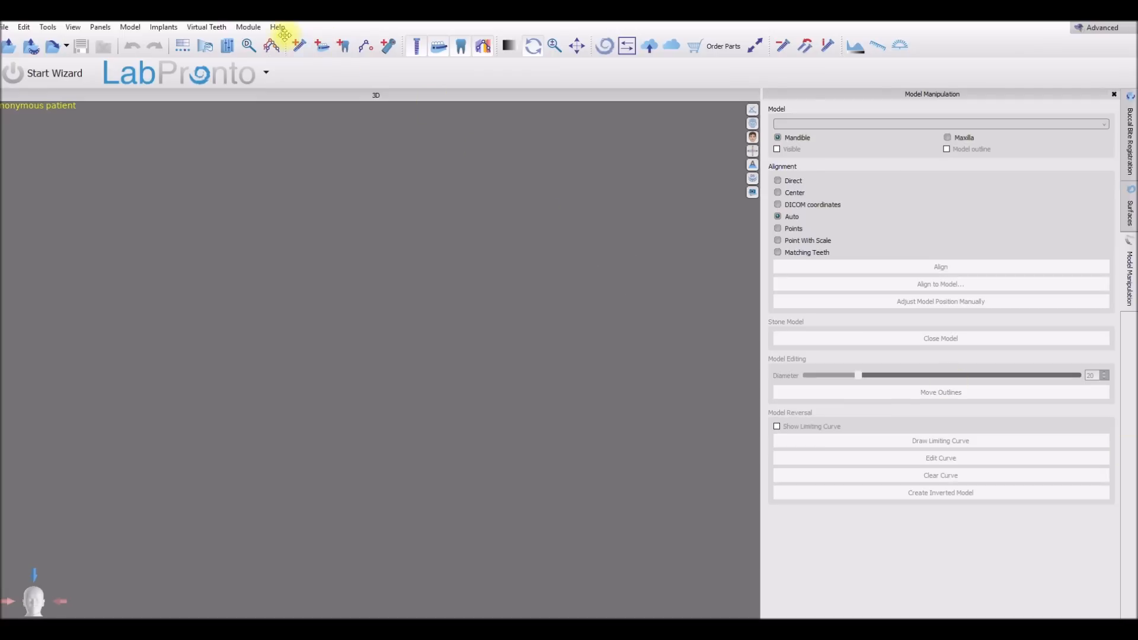
Check the Blue Sky Plan version information from the Help menu
{"action": "left_click", "coordinate": [276, 28]}
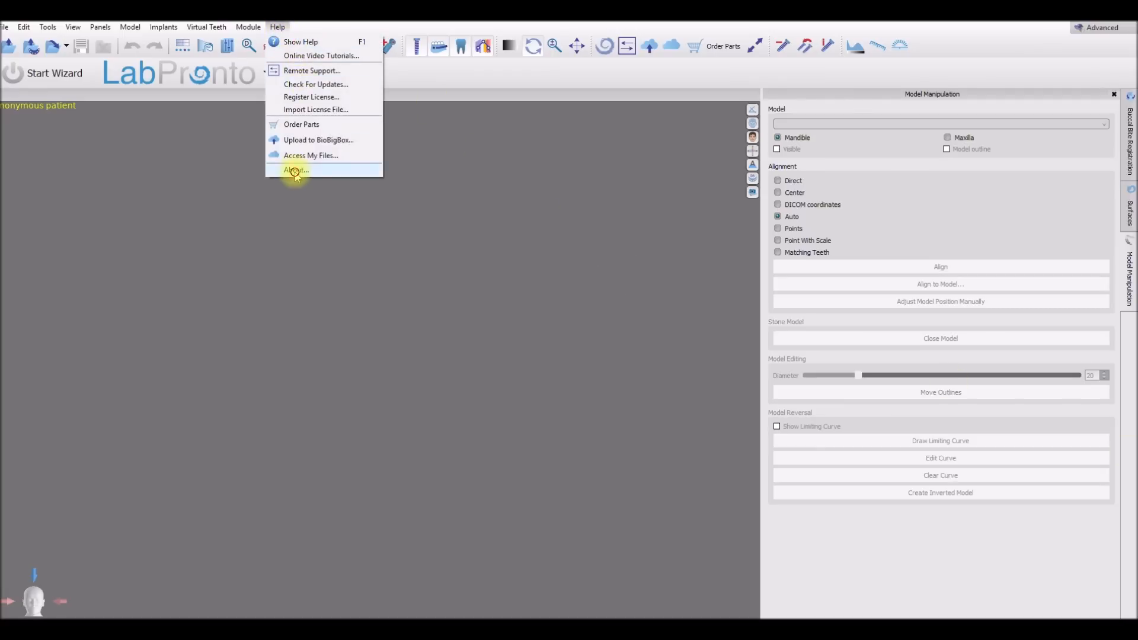
{"action": "left_click", "coordinate": [295, 171]}
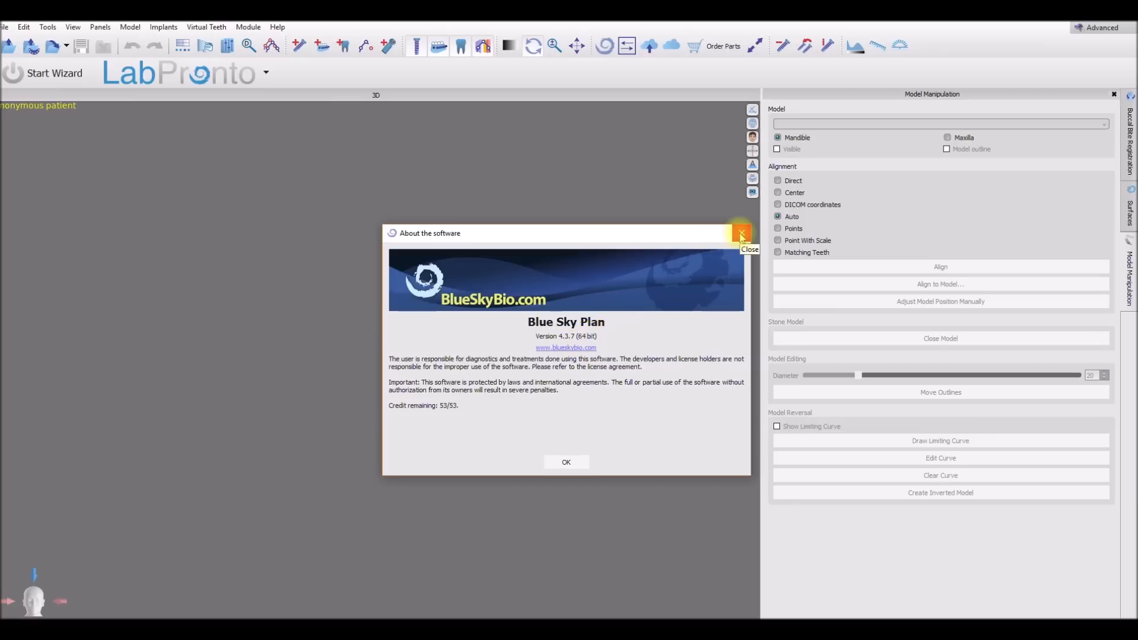
{"action": "left_click", "coordinate": [741, 233]}
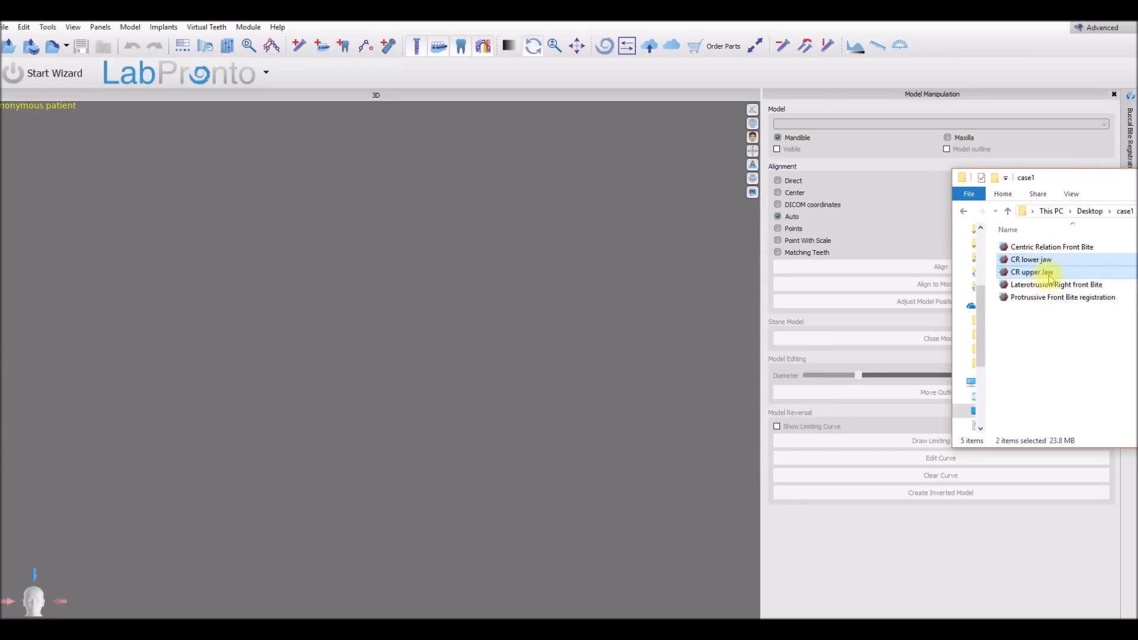
Drag the CR upper and CR lower jaw scans from case1 into the 3D view
{"action": "left_click_drag", "start_coordinate": [1031, 271], "coordinate": [483, 349]}
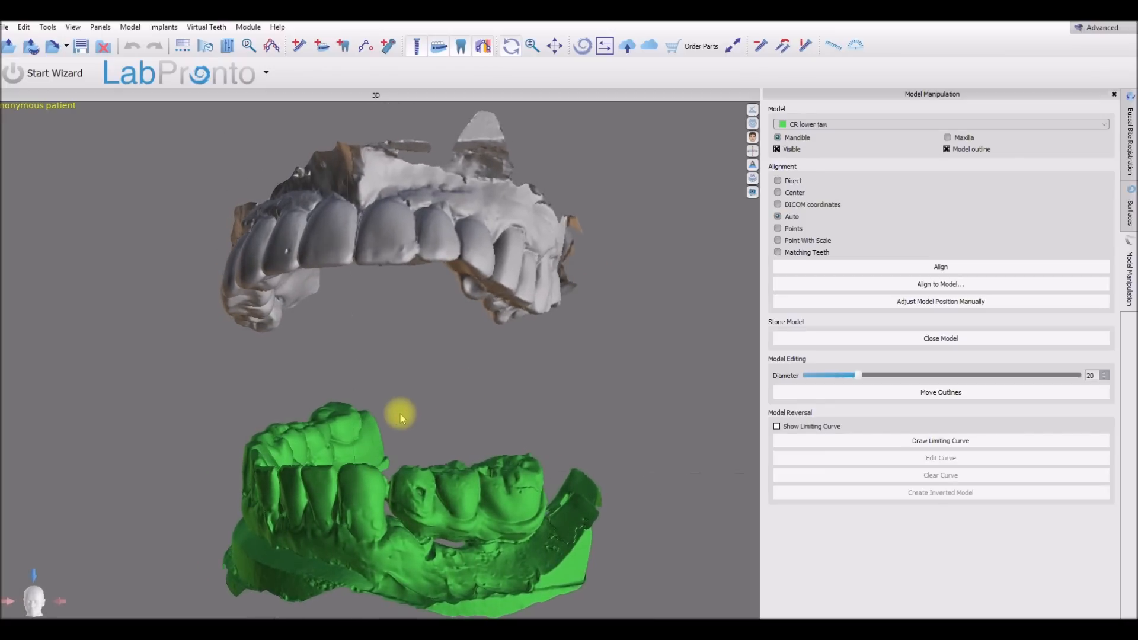
{"action": "left_click_drag", "start_coordinate": [399, 419], "coordinate": [384, 475]}
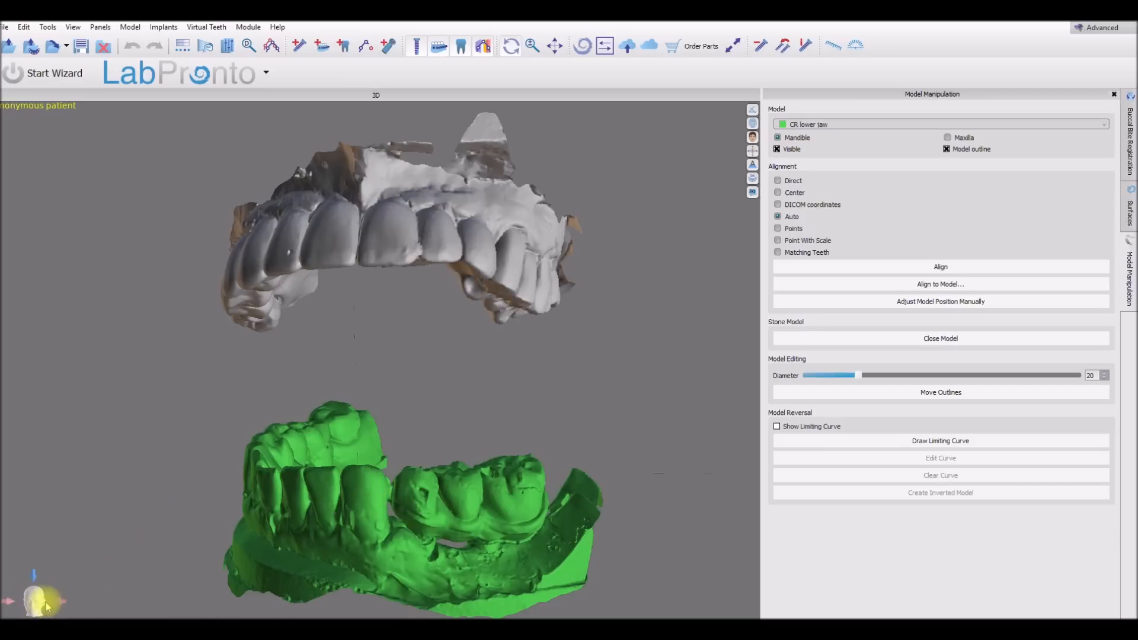
{"action": "mouse_move", "coordinate": [677, 246]}
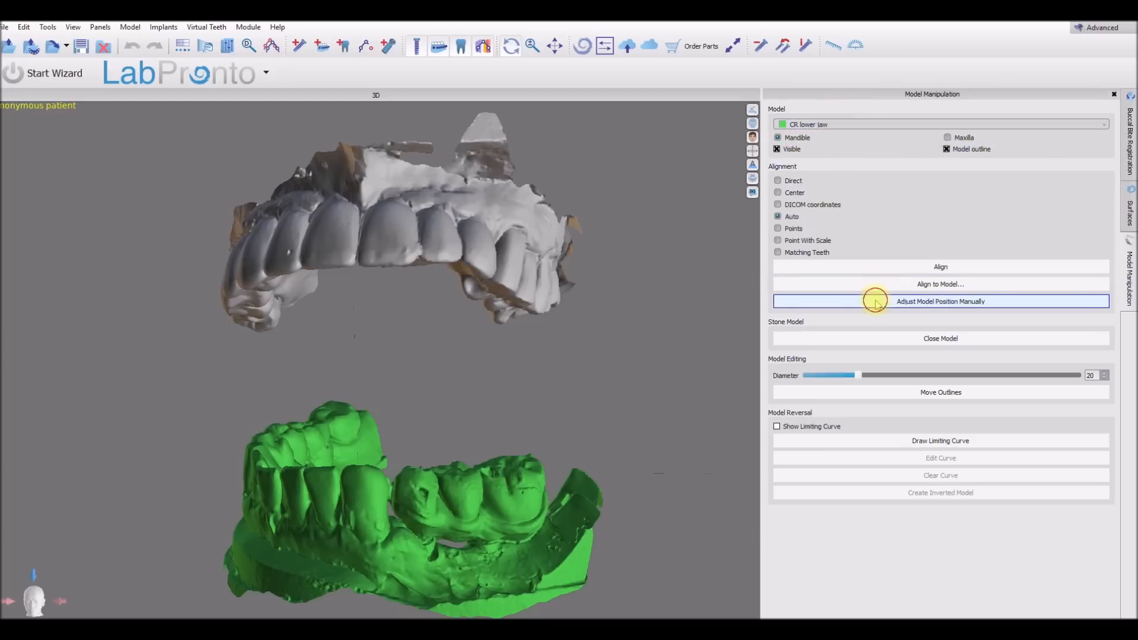
Manually rotate the lower jaw with the gizmo so it faces forward like the upper jaw
{"action": "left_click", "coordinate": [939, 301]}
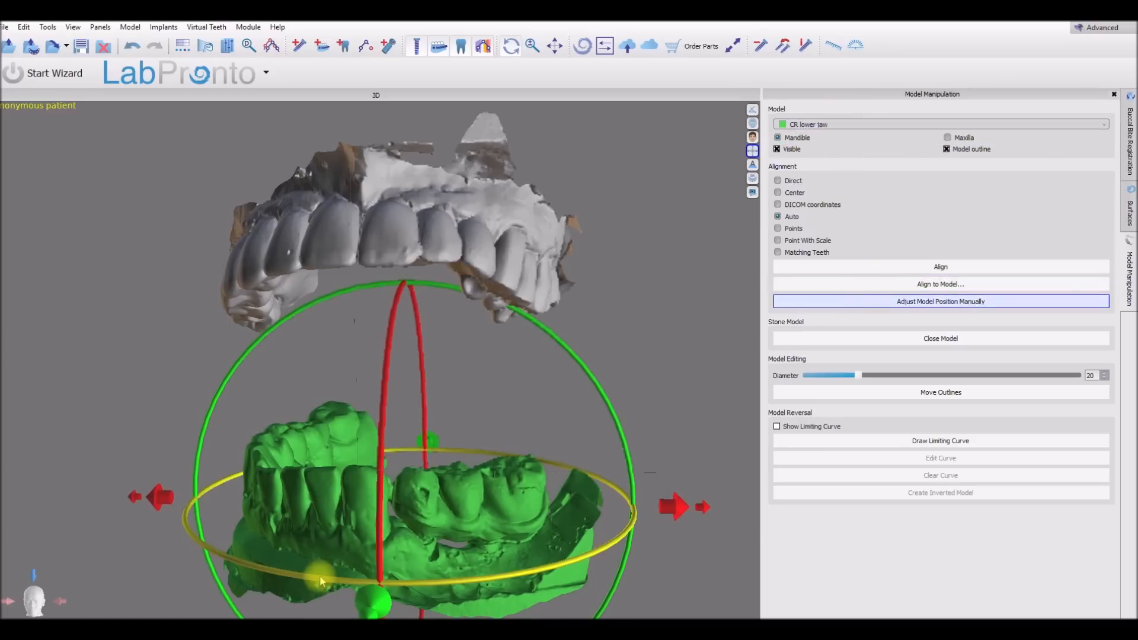
{"action": "left_click_drag", "start_coordinate": [319, 580], "coordinate": [523, 571]}
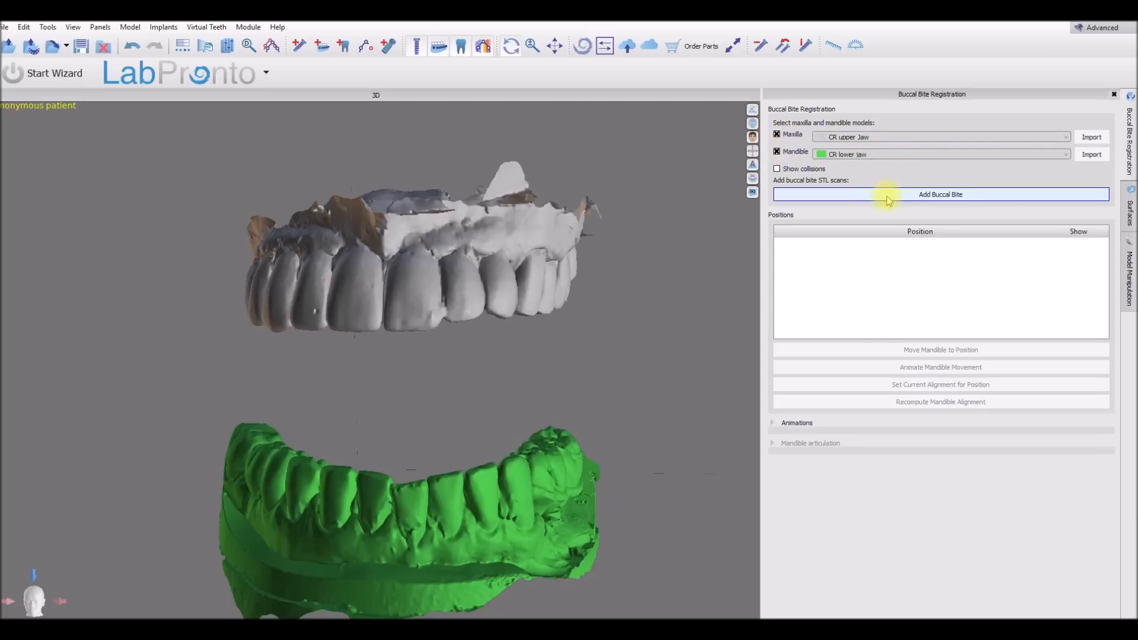
Import Centric Relation Front Bite.stl from case1 as a new buccal bite scan
{"action": "left_click", "coordinate": [940, 193]}
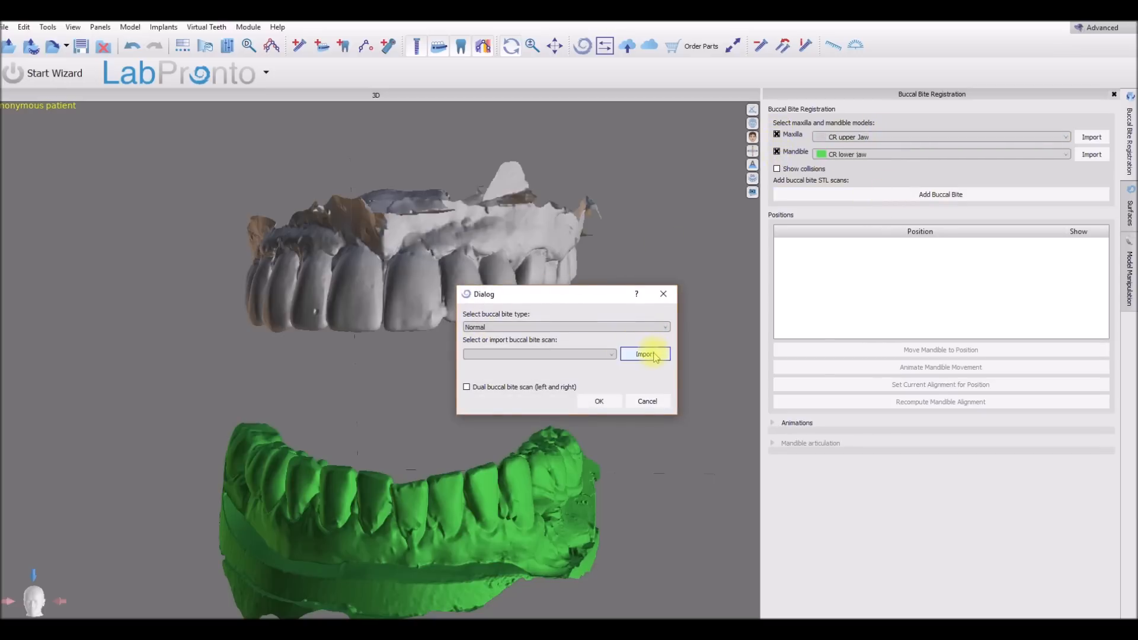
{"action": "left_click", "coordinate": [645, 354]}
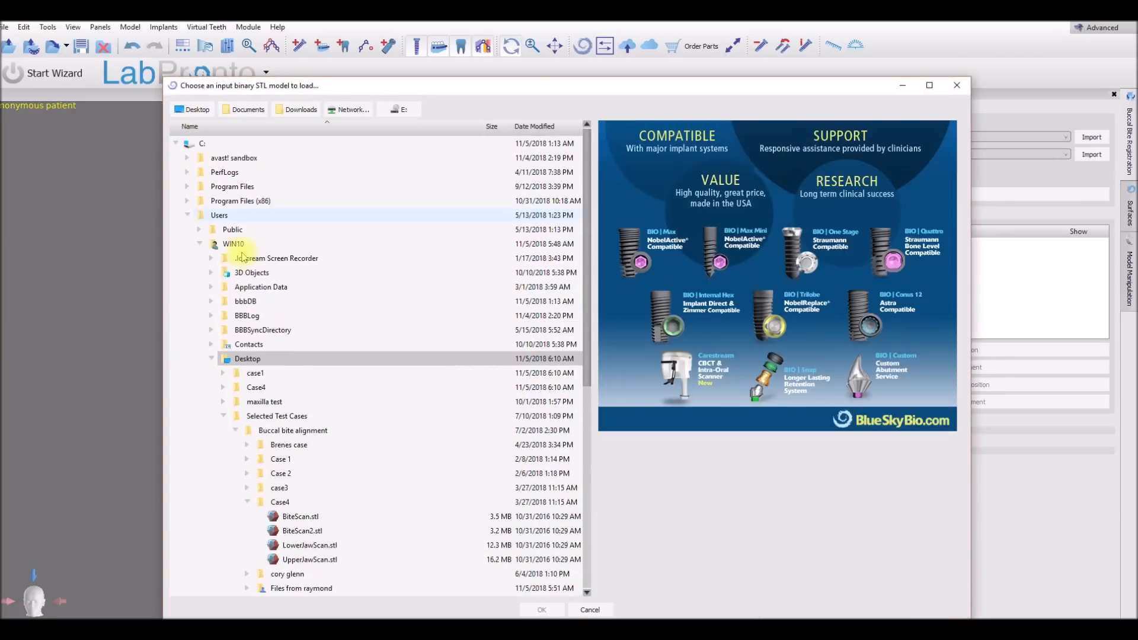
{"action": "left_click", "coordinate": [225, 373]}
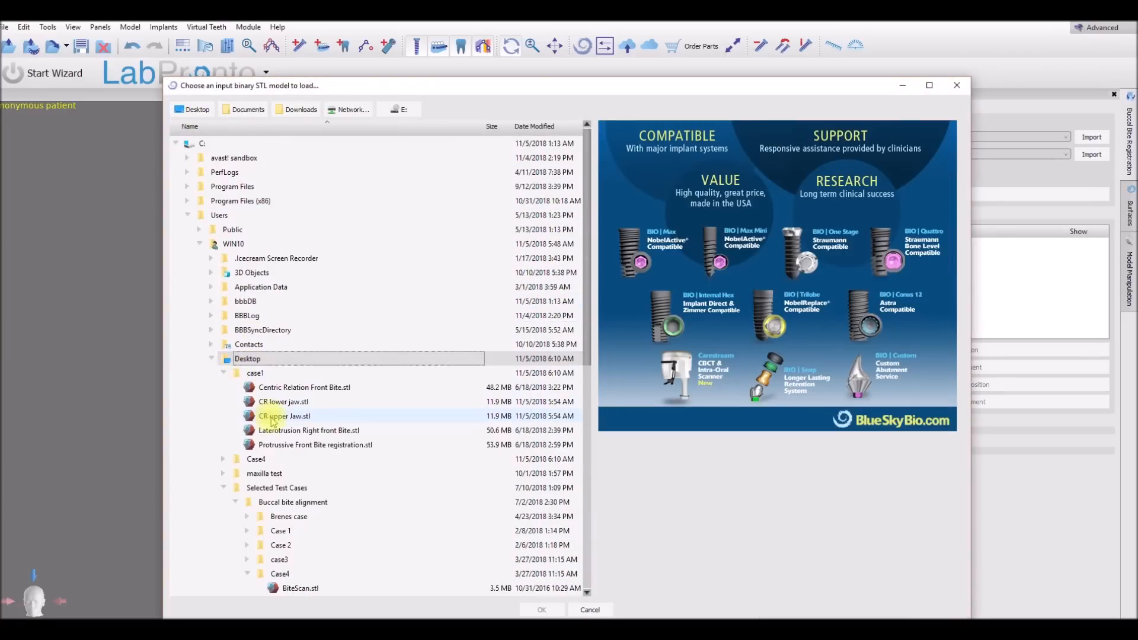
{"action": "left_click", "coordinate": [303, 387]}
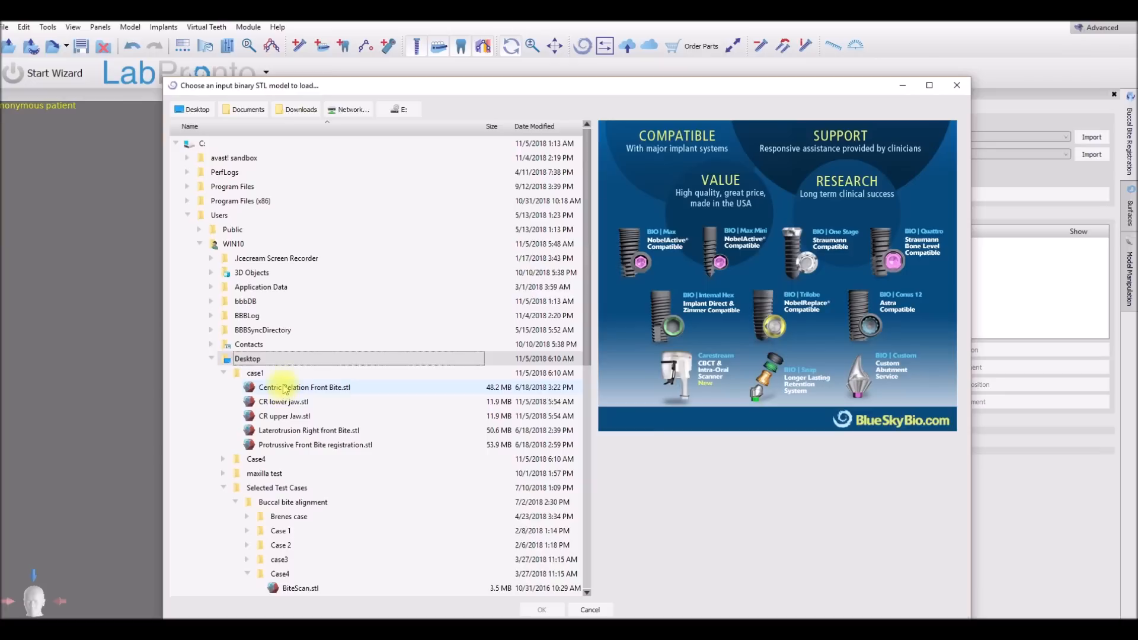
{"action": "left_click", "coordinate": [303, 386]}
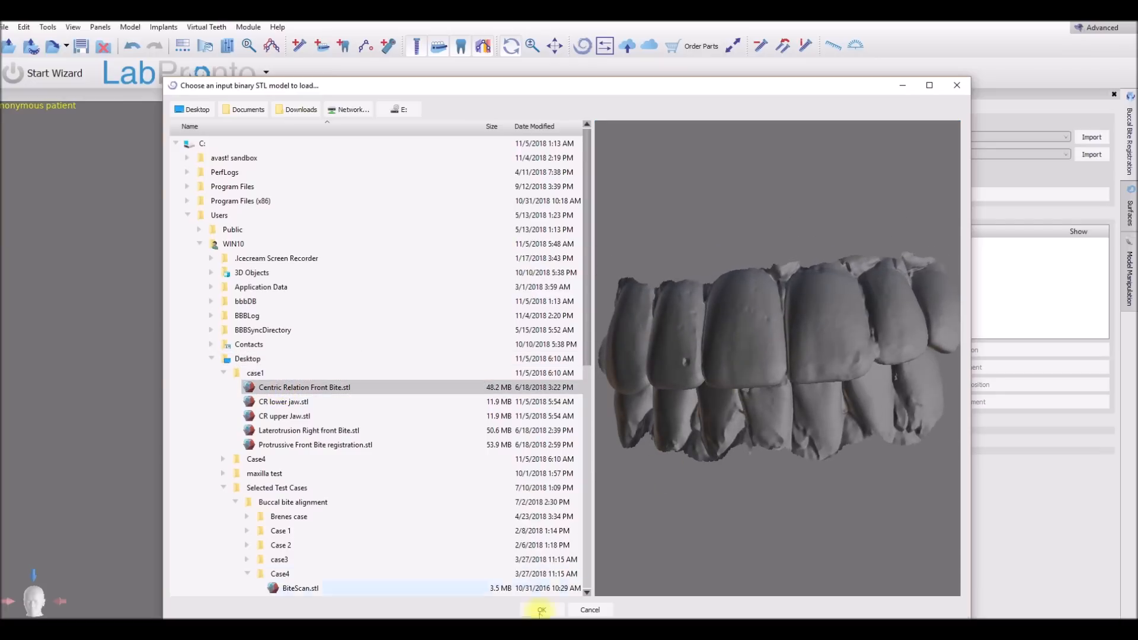
{"action": "left_click", "coordinate": [540, 610]}
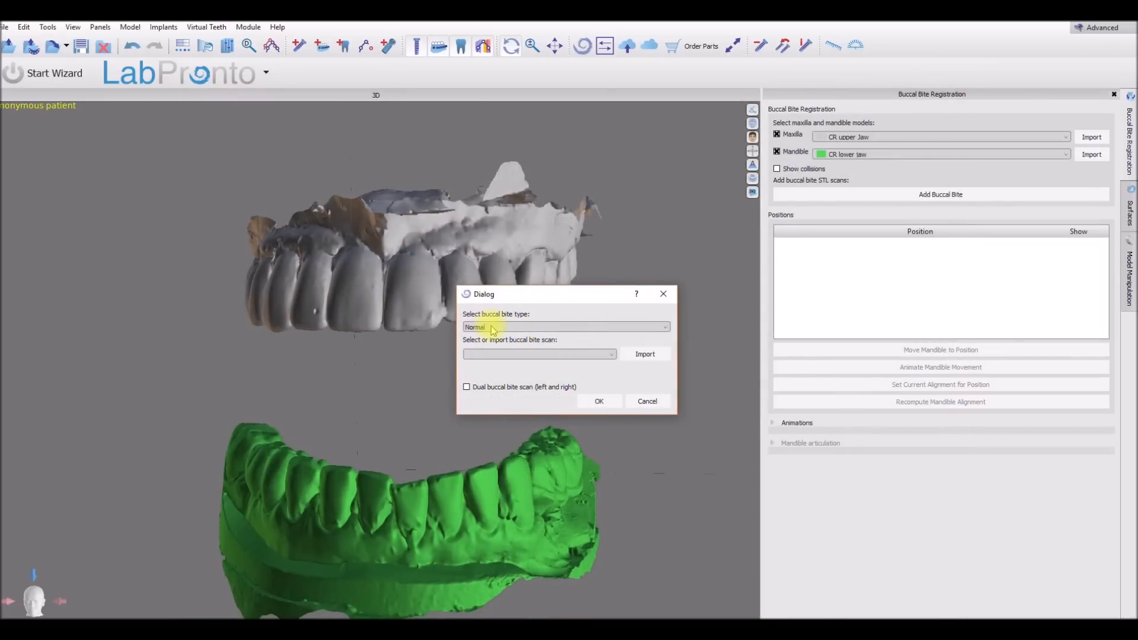
Keep the bite type set to Normal for the centric relation scan
{"action": "left_click", "coordinate": [564, 328]}
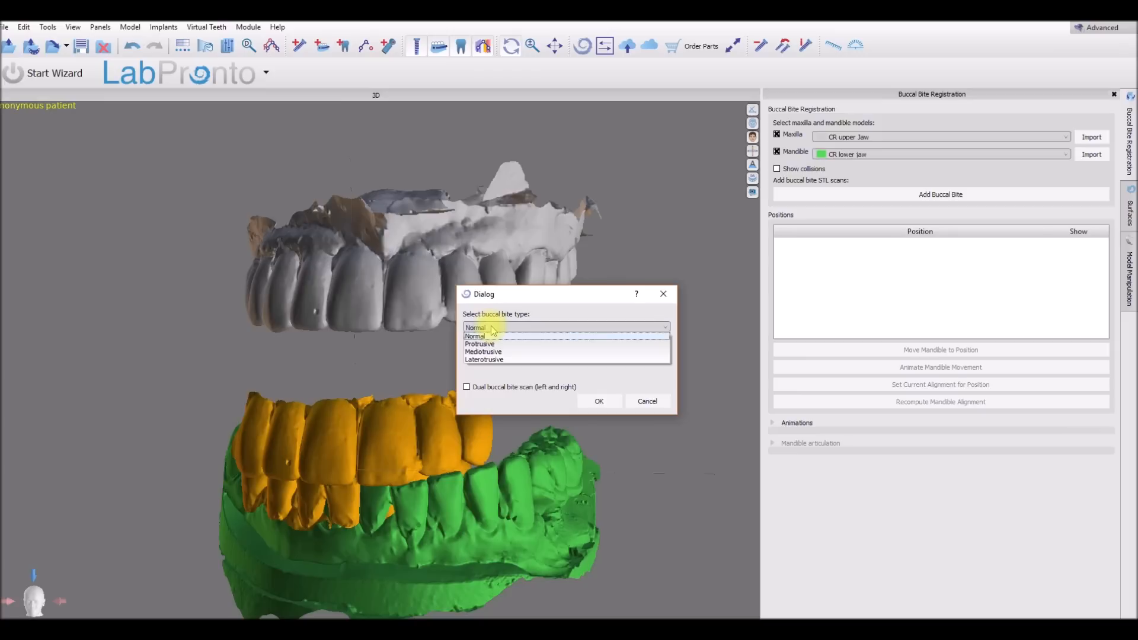
{"action": "left_click", "coordinate": [474, 336]}
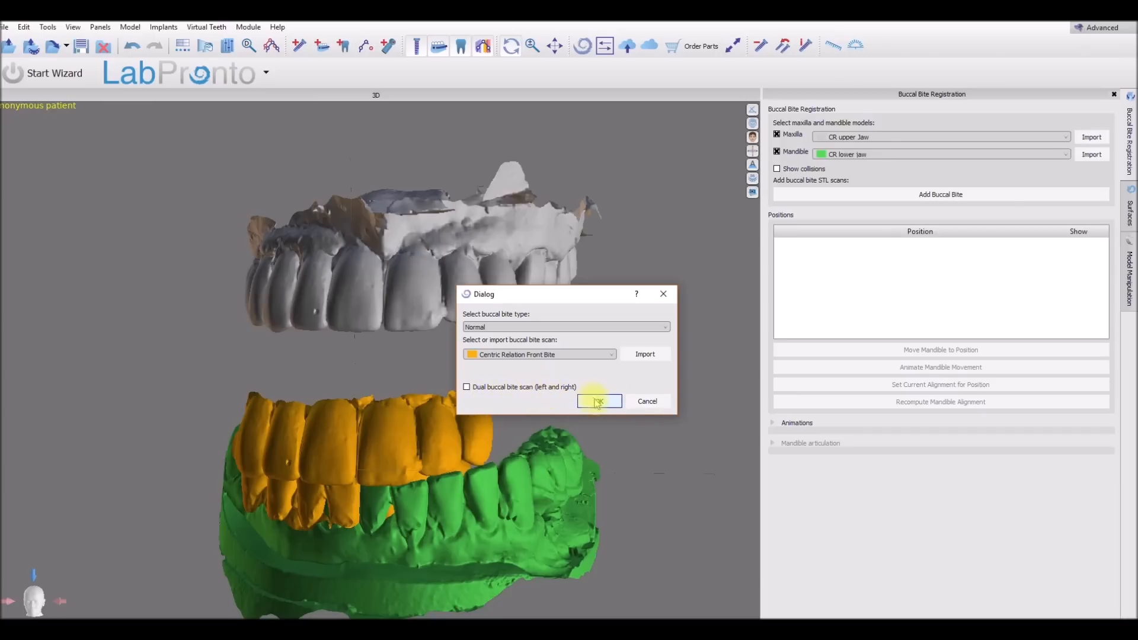
Register the Normal centric relation bite, closing the lower jaw against the upper
{"action": "left_click", "coordinate": [596, 402]}
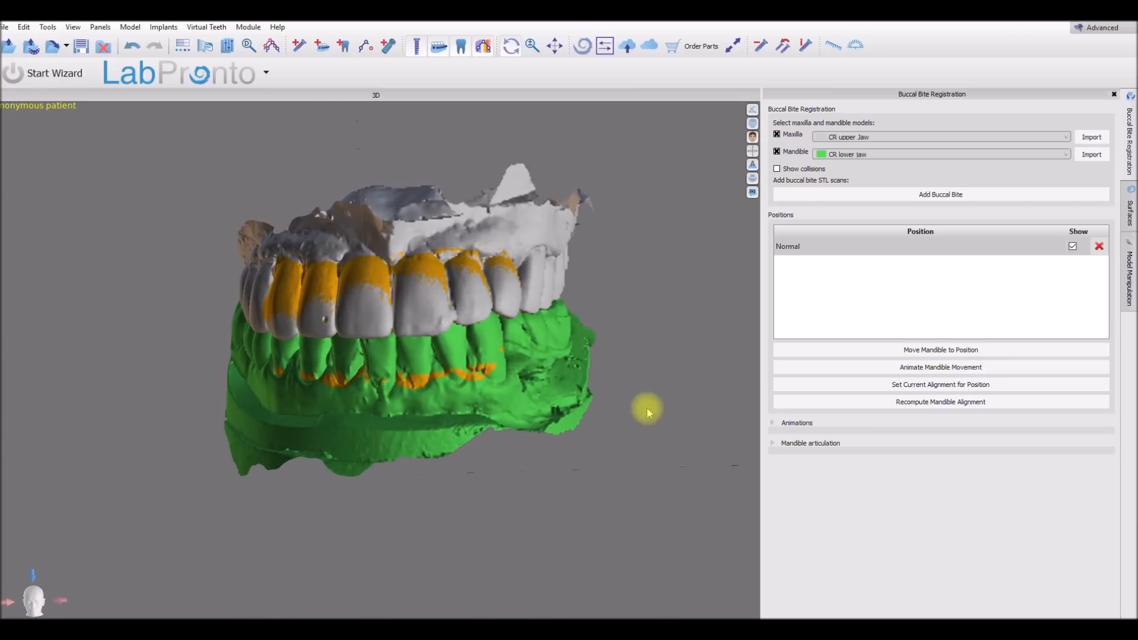
Toggle surface visibility to inspect the bite fit, leaving the bite scan hidden
{"action": "left_click", "coordinate": [1128, 211]}
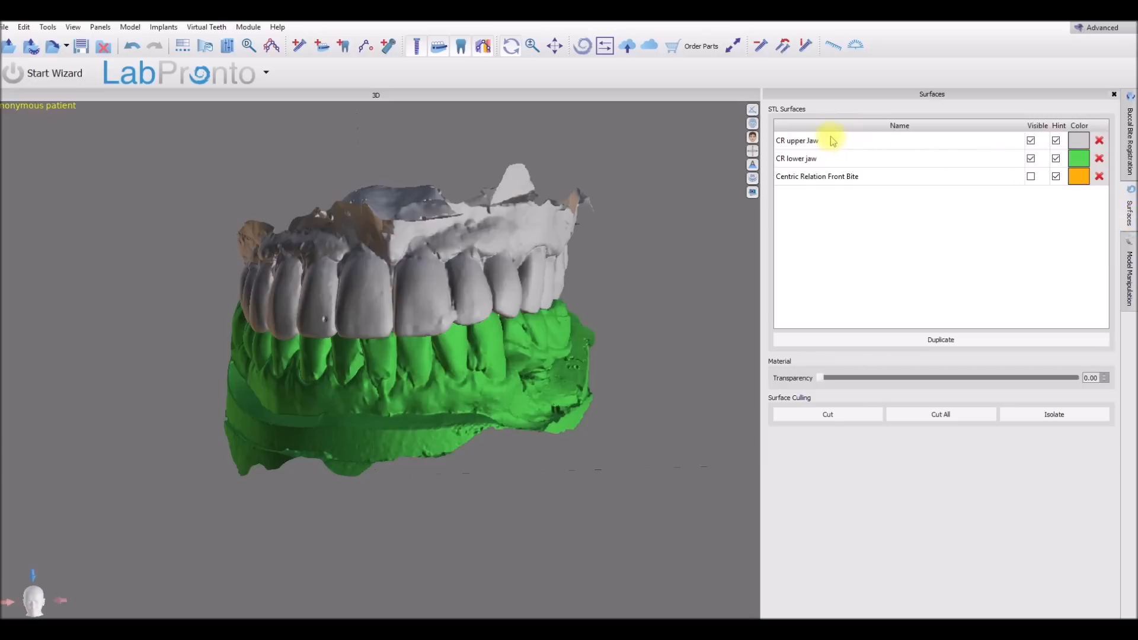
{"action": "left_click", "coordinate": [1030, 176]}
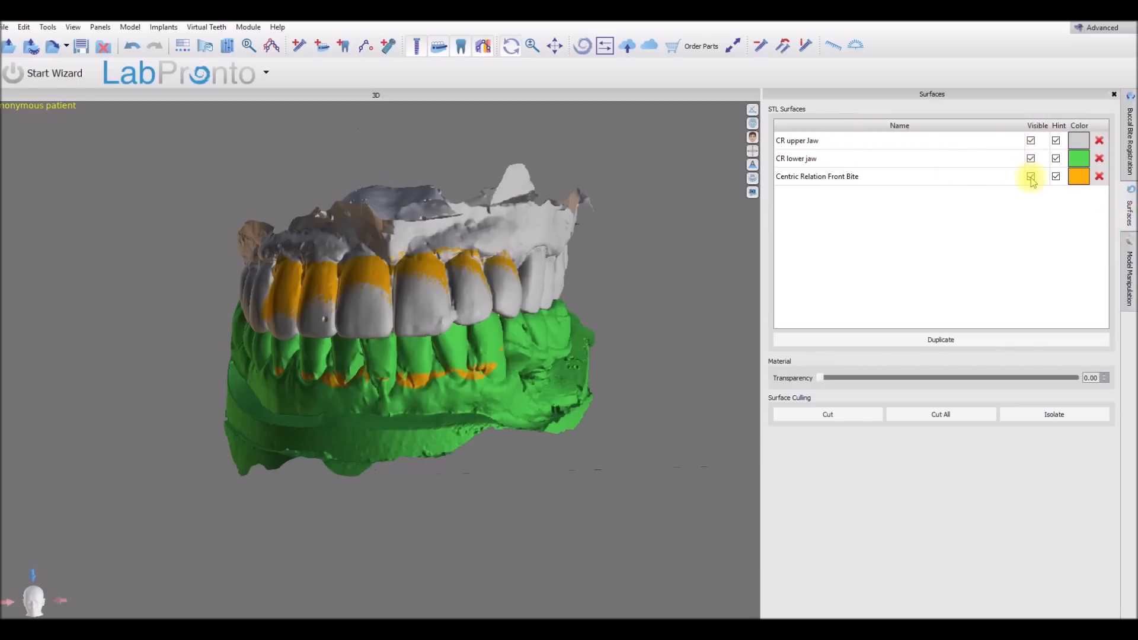
{"action": "left_click", "coordinate": [1030, 176]}
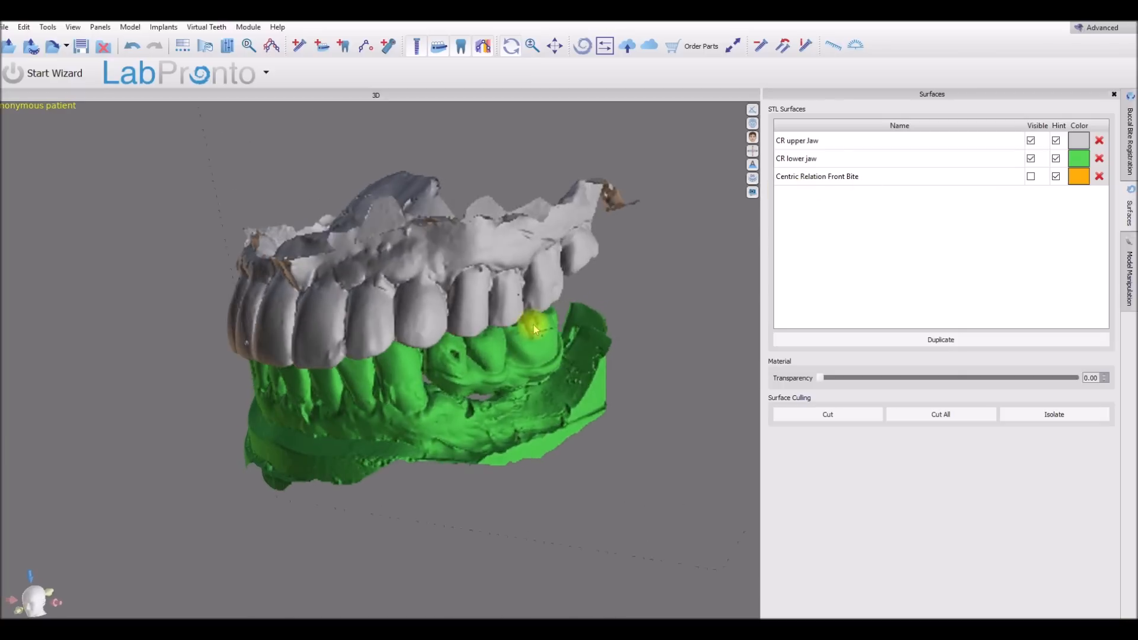
{"action": "left_click", "coordinate": [1030, 176]}
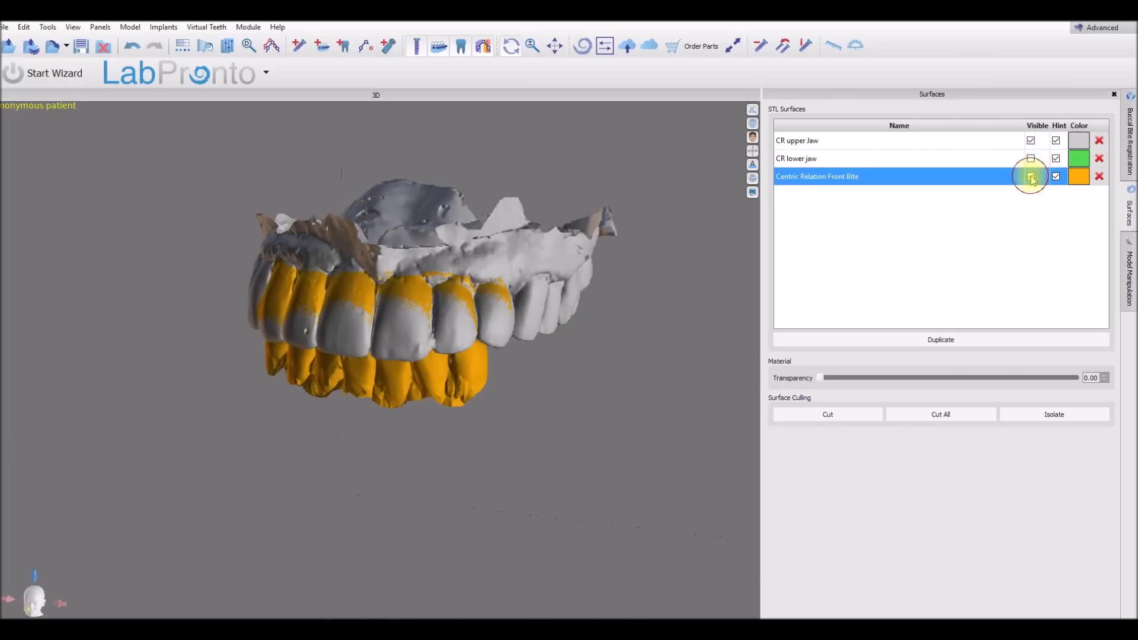
{"action": "left_click", "coordinate": [1030, 176]}
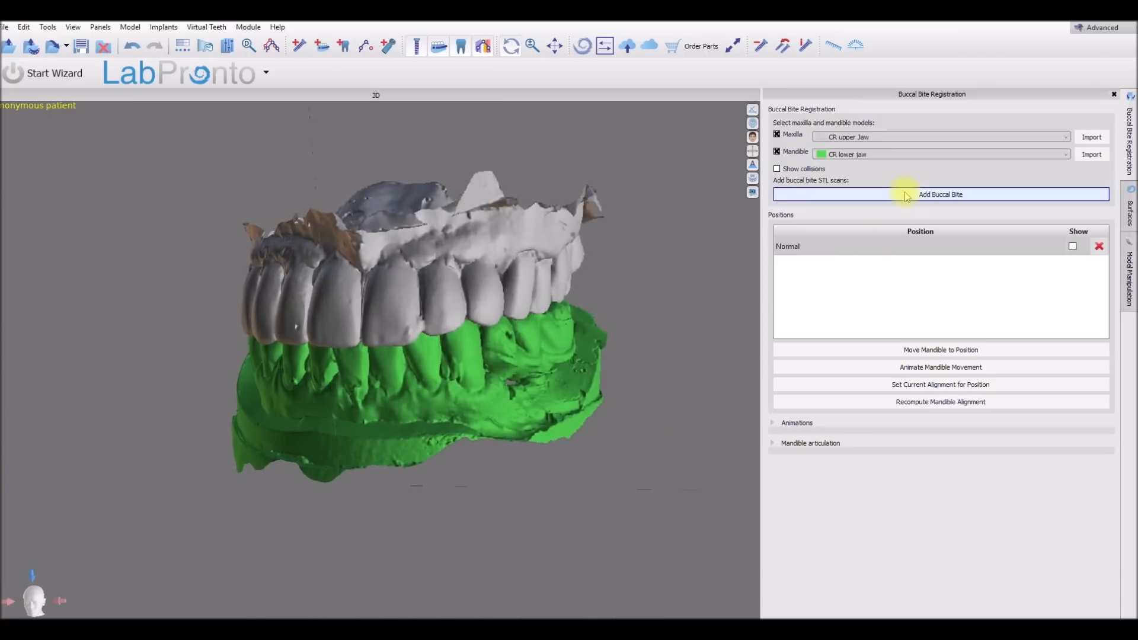
Add a Laterotrusive bite from Laterotrusion Right front Bite.stl and align the lower jaw to it
{"action": "left_click", "coordinate": [940, 193]}
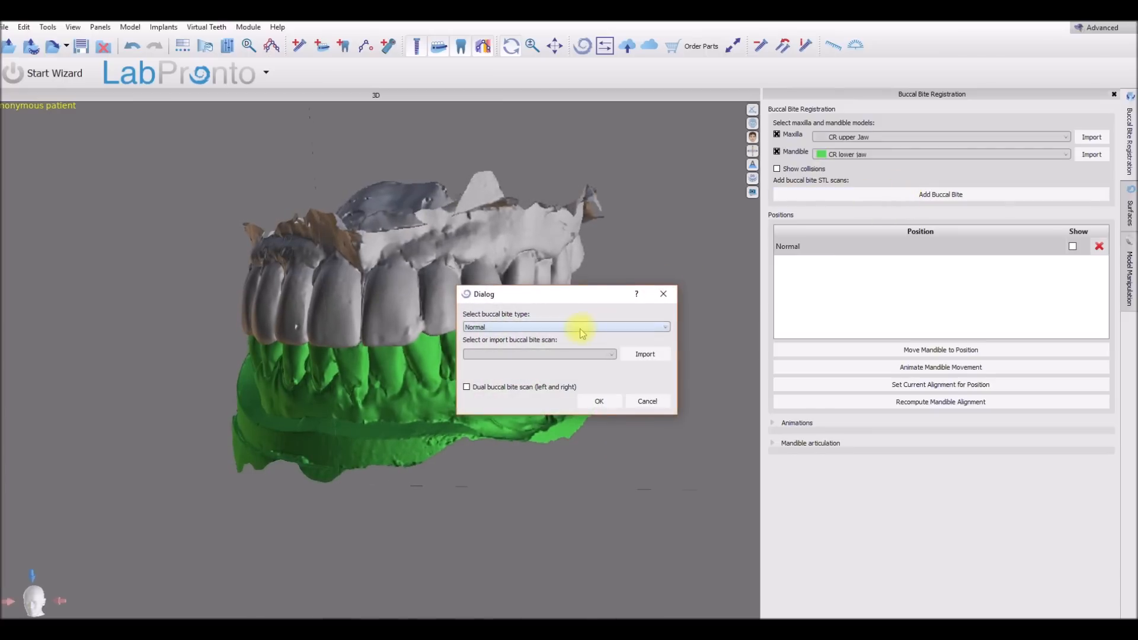
{"action": "left_click", "coordinate": [644, 354]}
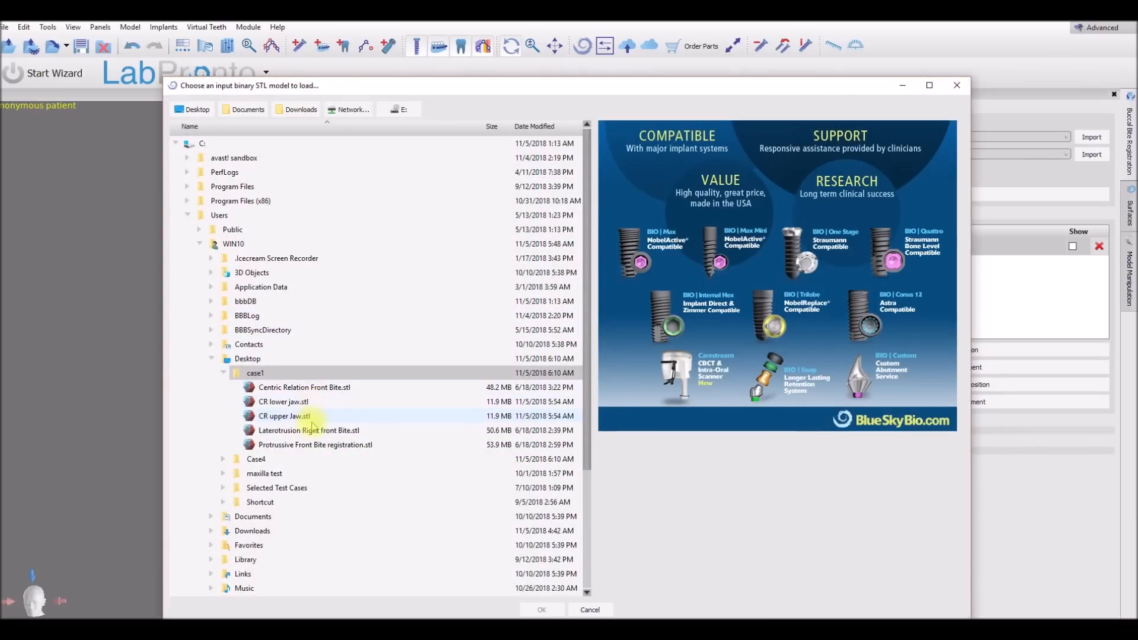
{"action": "left_click", "coordinate": [309, 429]}
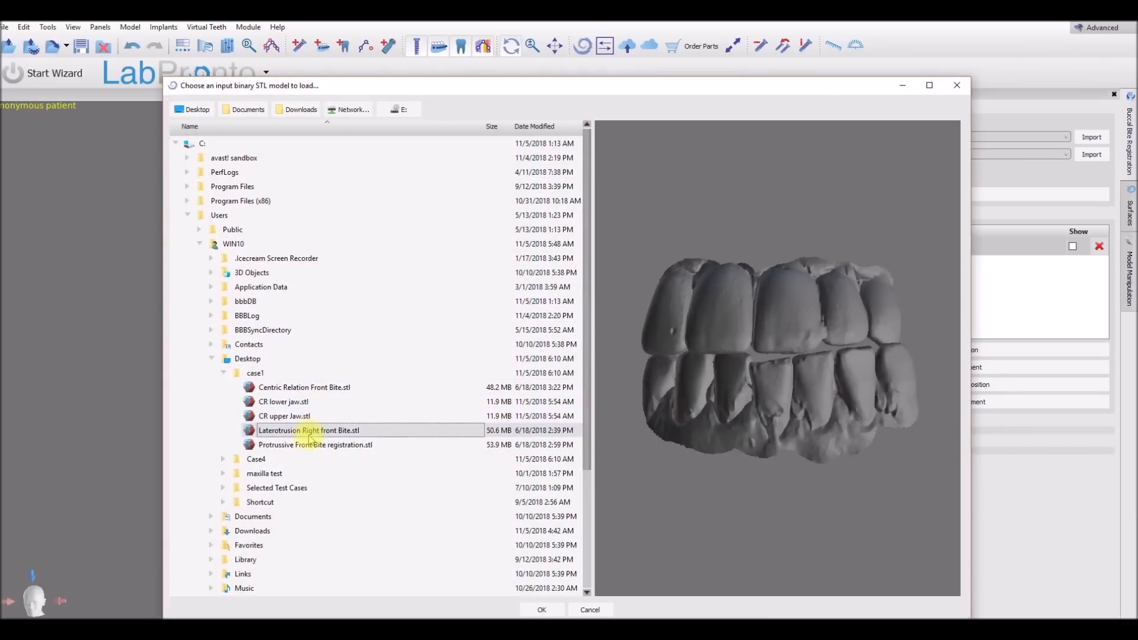
{"action": "left_click", "coordinate": [541, 609]}
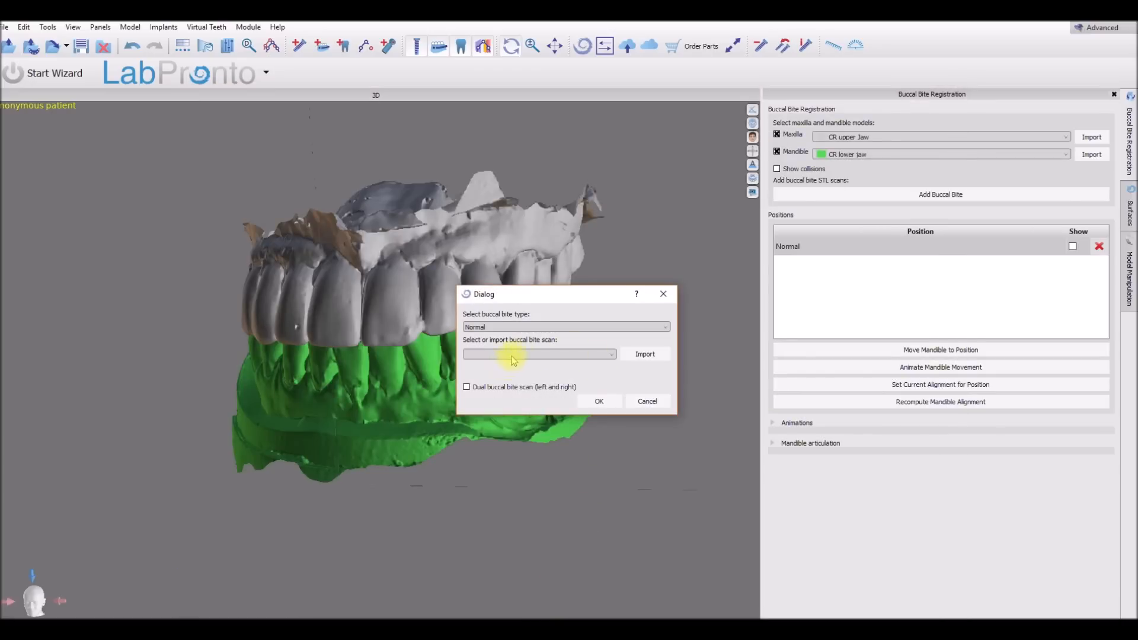
{"action": "left_click", "coordinate": [537, 354]}
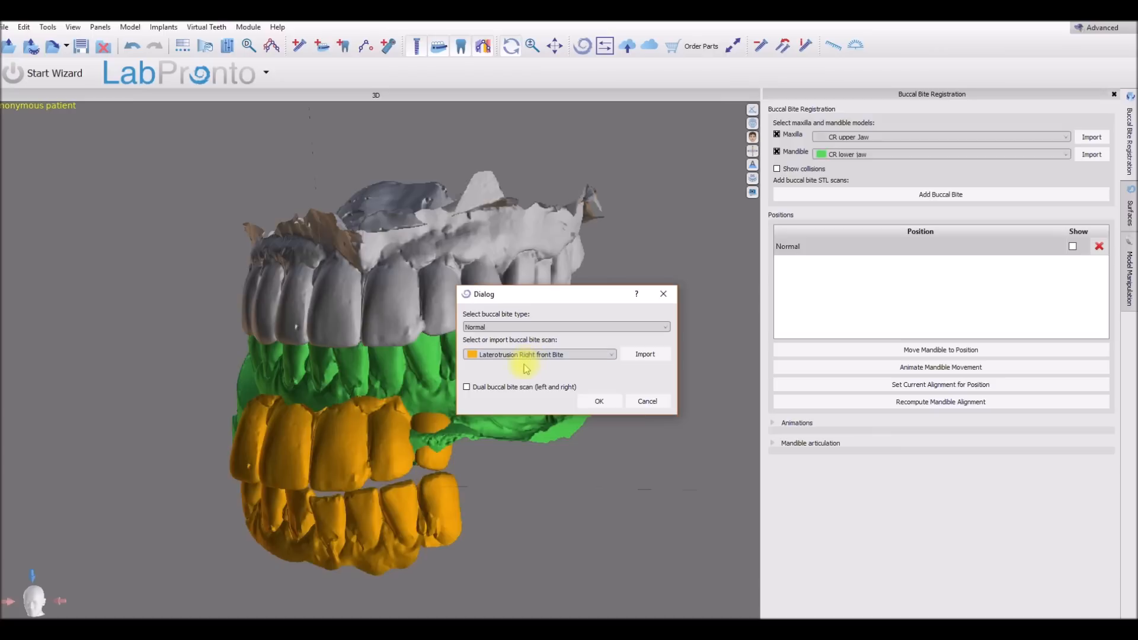
{"action": "left_click", "coordinate": [567, 328]}
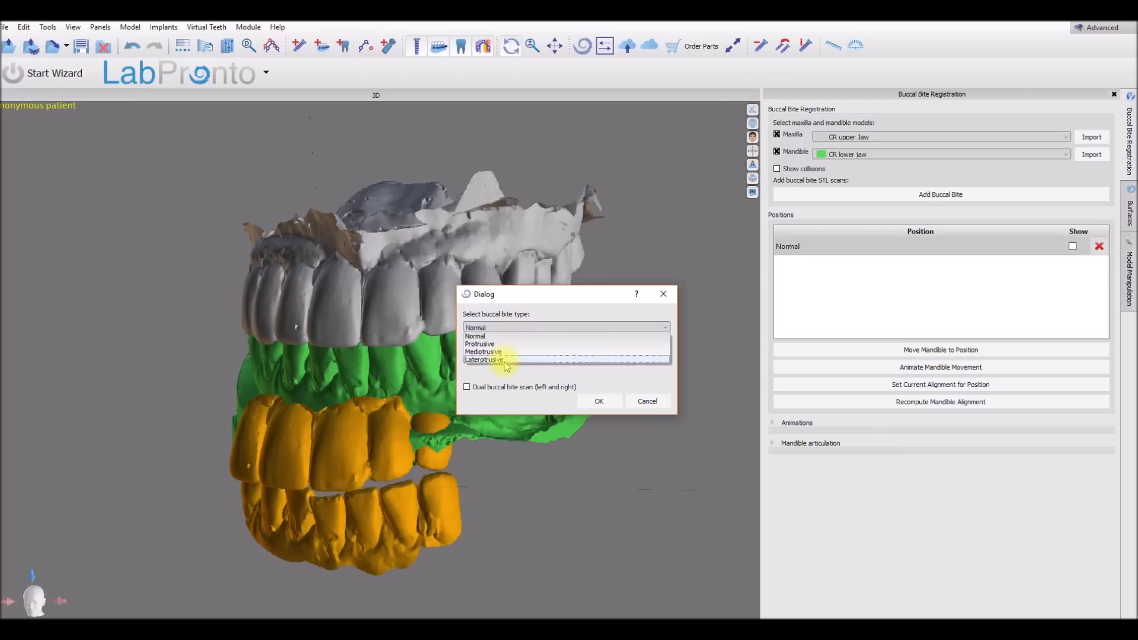
{"action": "left_click", "coordinate": [483, 360]}
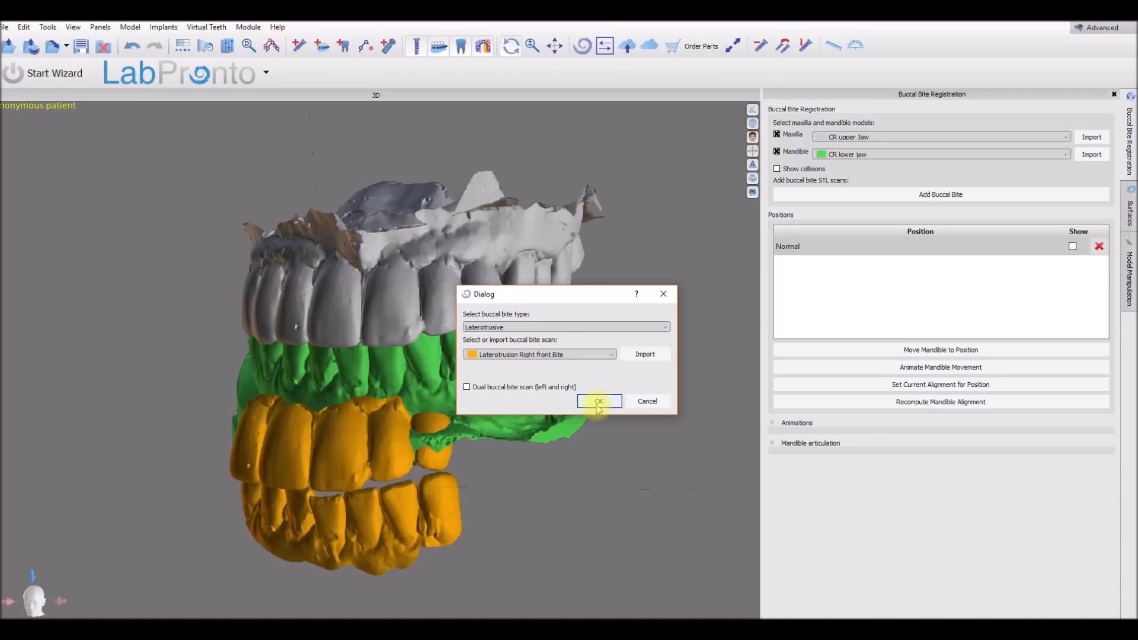
{"action": "left_click", "coordinate": [599, 401]}
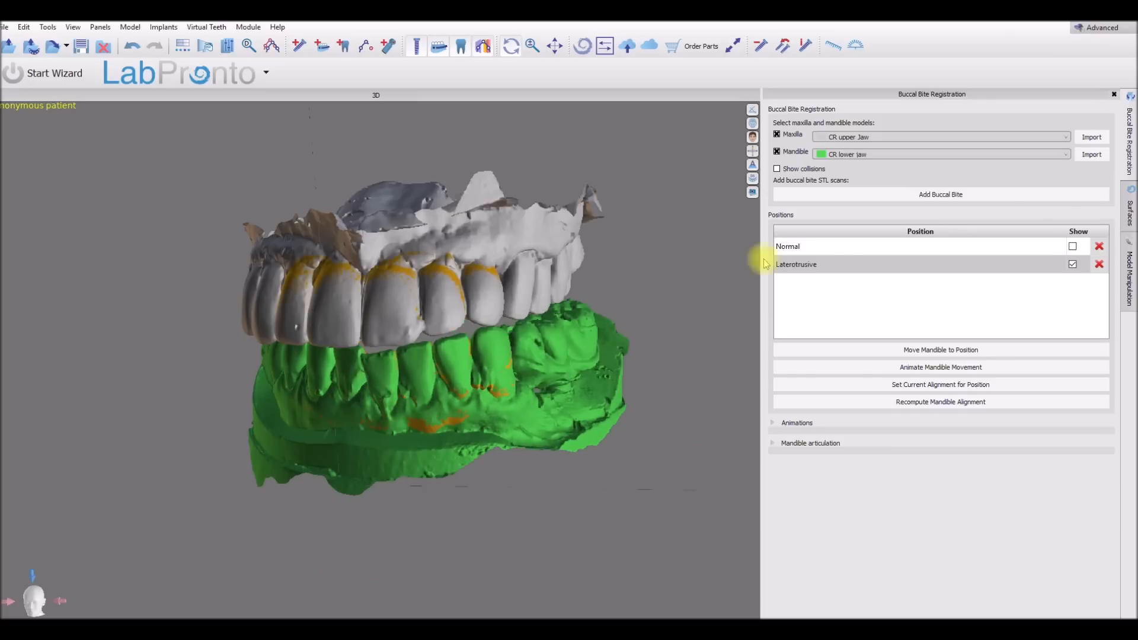
Add a Protrusive bite from the Protrusive Front Bite registration.stl scan
{"action": "left_click", "coordinate": [939, 194]}
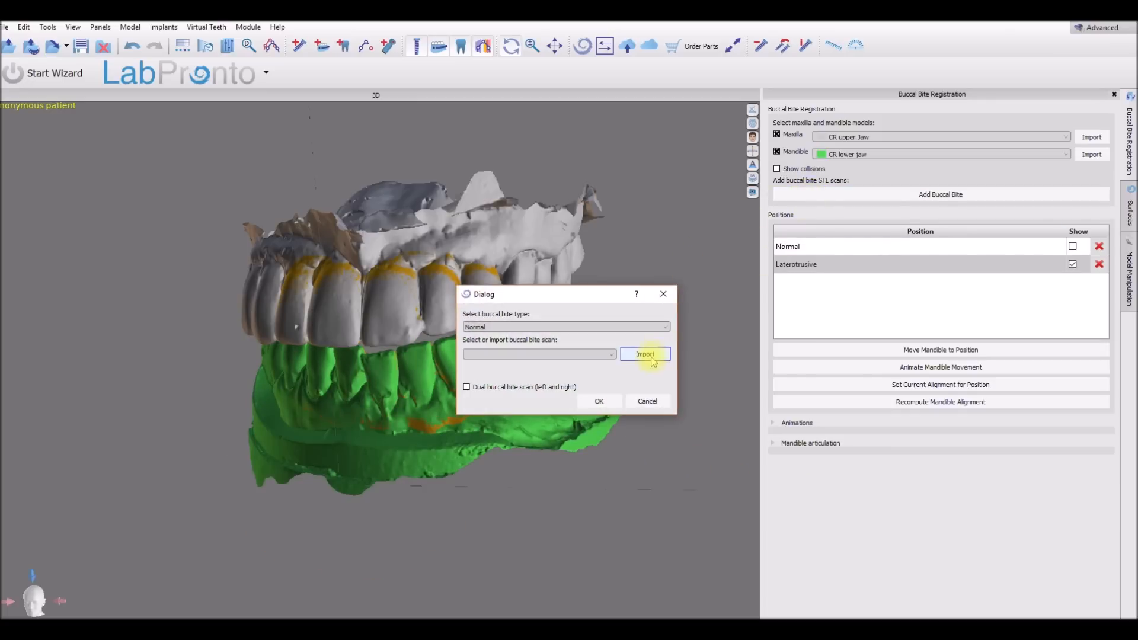
{"action": "left_click", "coordinate": [645, 354]}
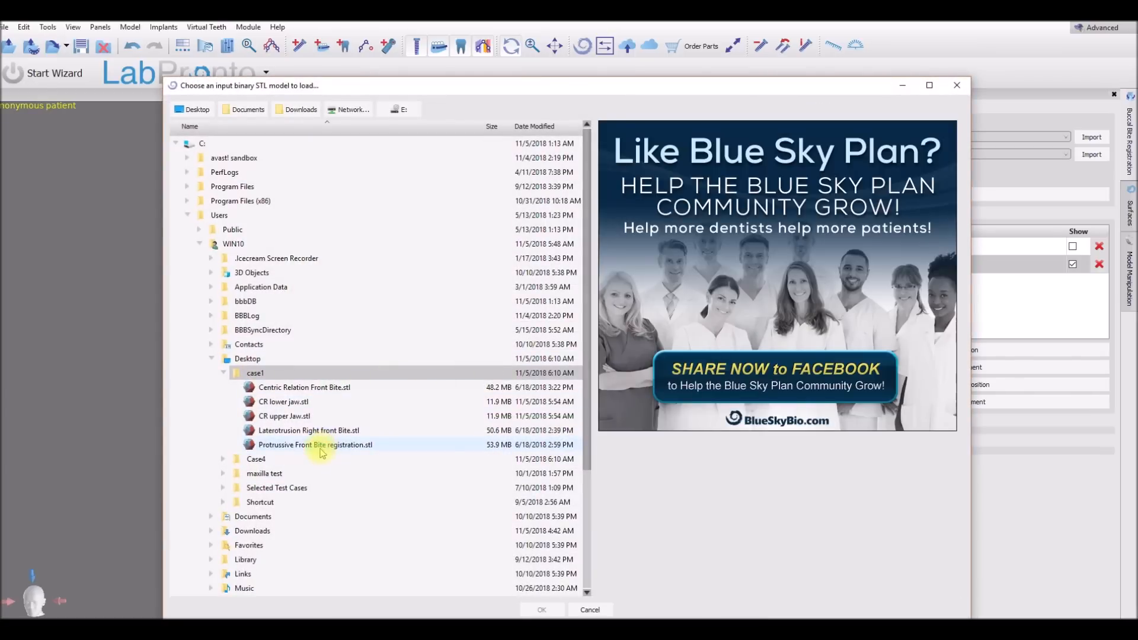
{"action": "left_click", "coordinate": [541, 609]}
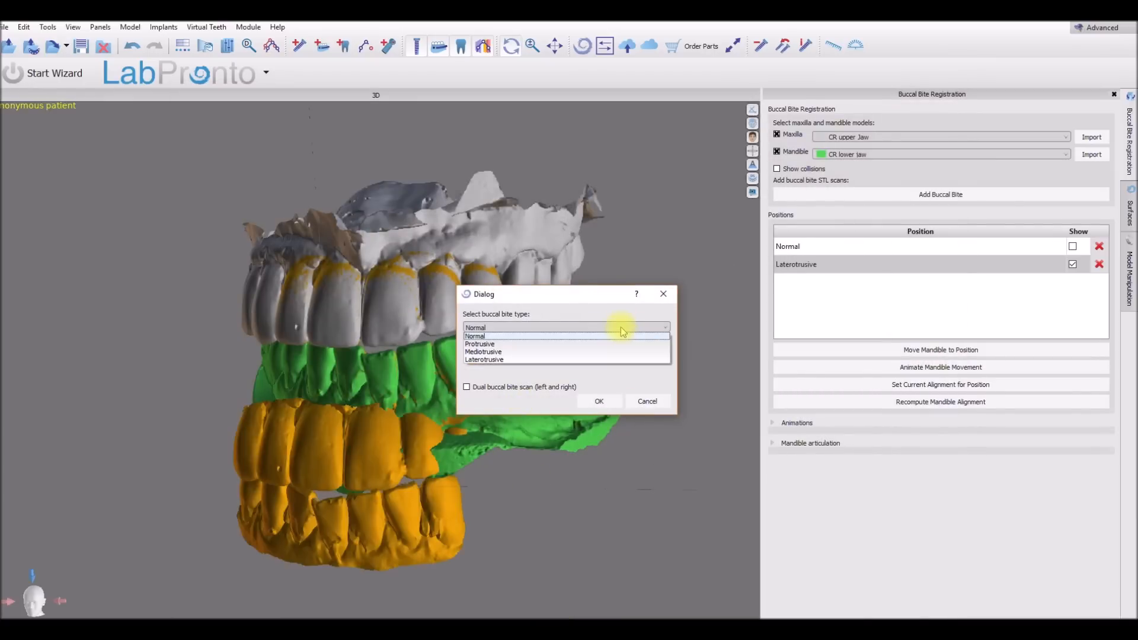
{"action": "left_click", "coordinate": [480, 344]}
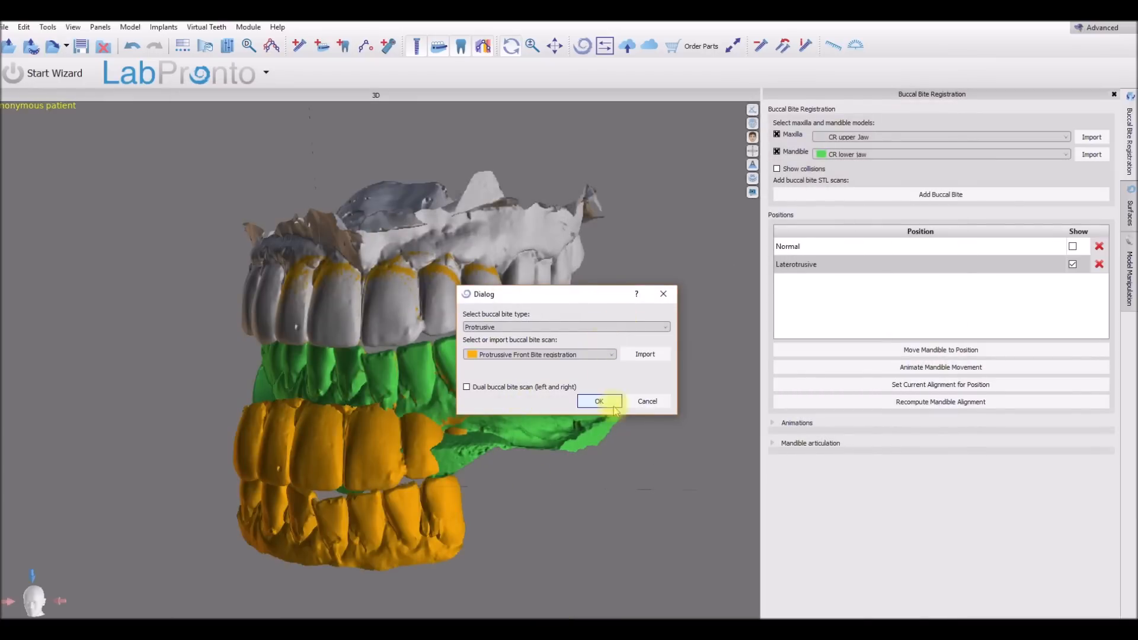
{"action": "left_click", "coordinate": [597, 400]}
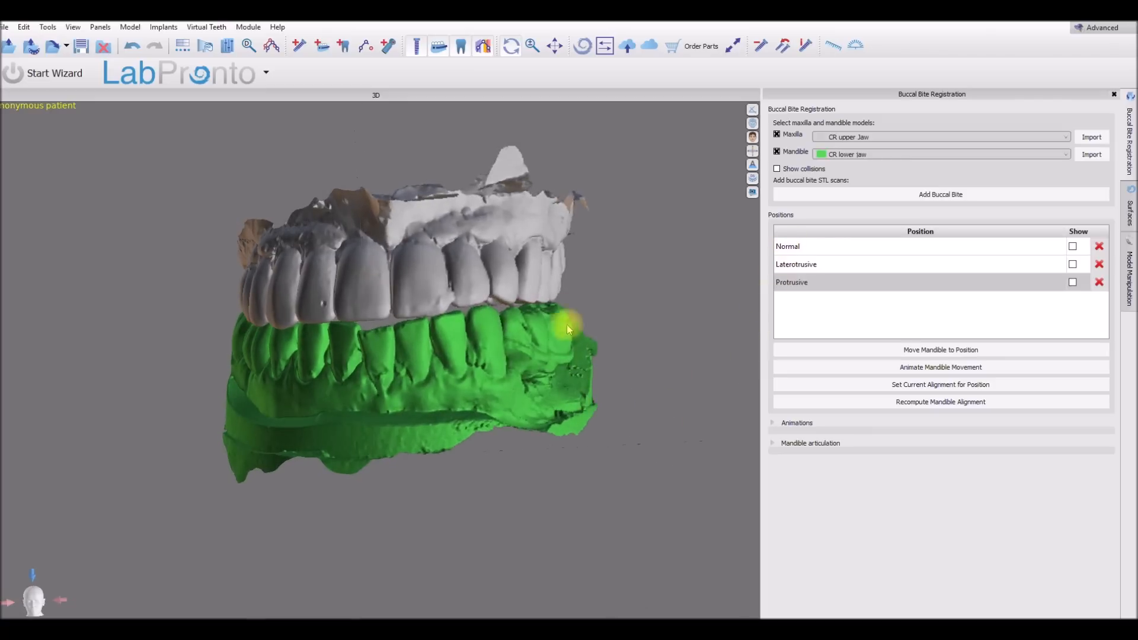
{"action": "mouse_move", "coordinate": [823, 254]}
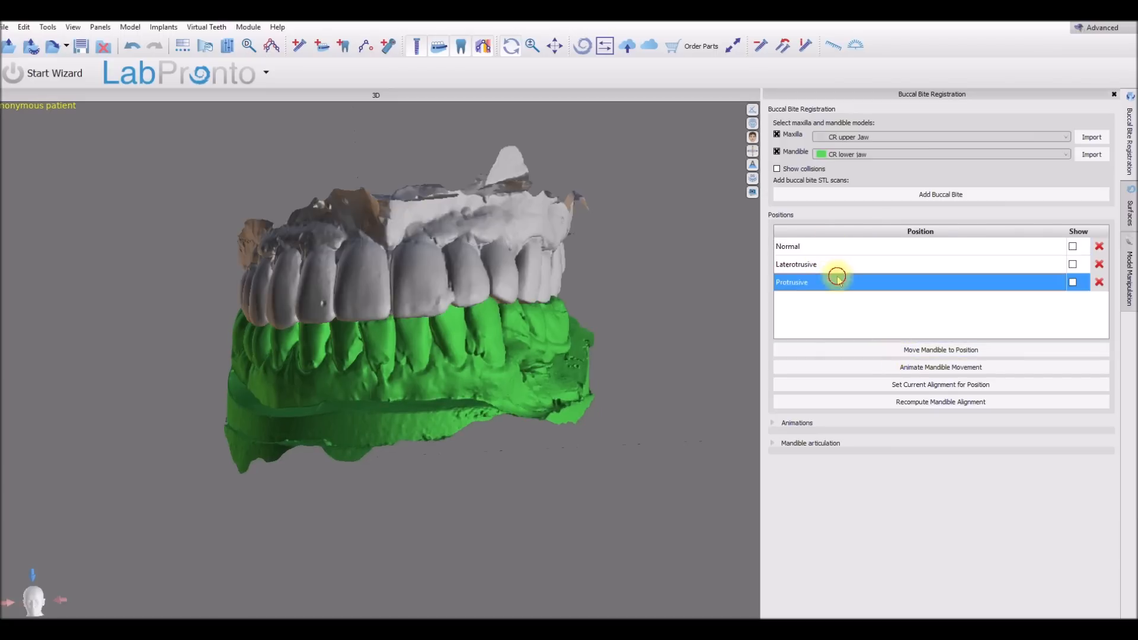
Move the mandible to the Protrusive position and play the movement animation
{"action": "left_click", "coordinate": [939, 349]}
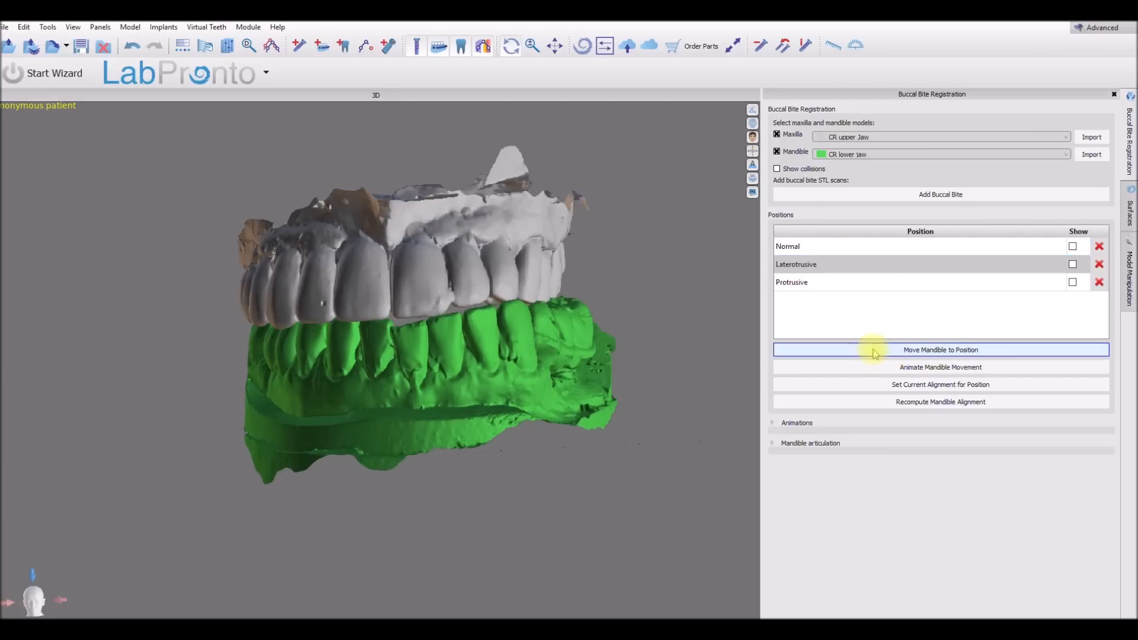
{"action": "left_click", "coordinate": [940, 349]}
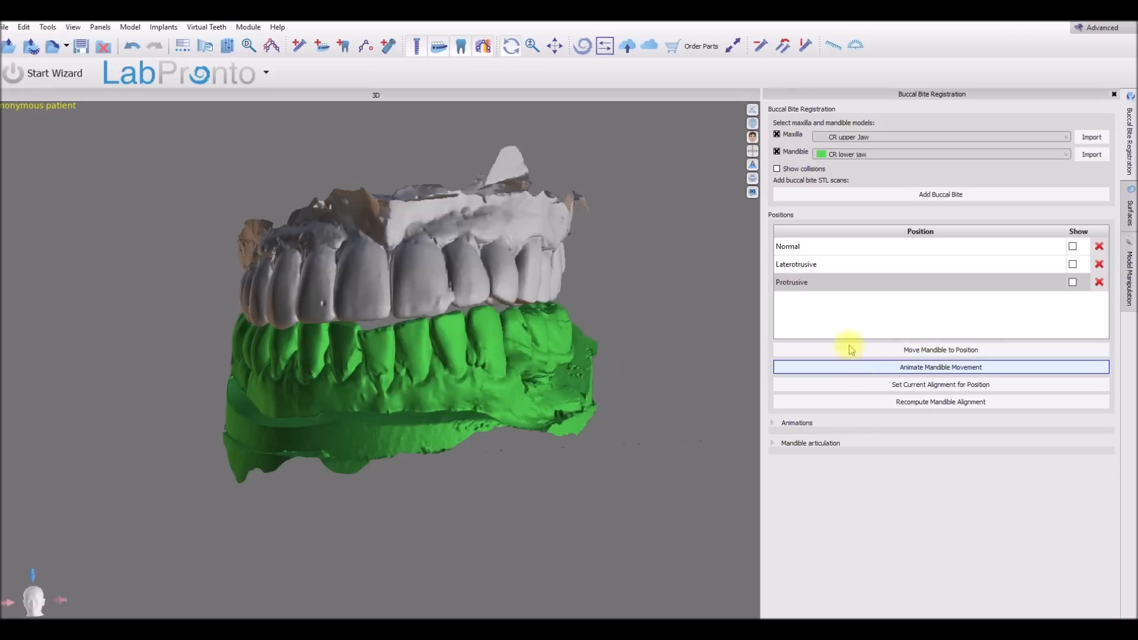
{"action": "left_click", "coordinate": [939, 366]}
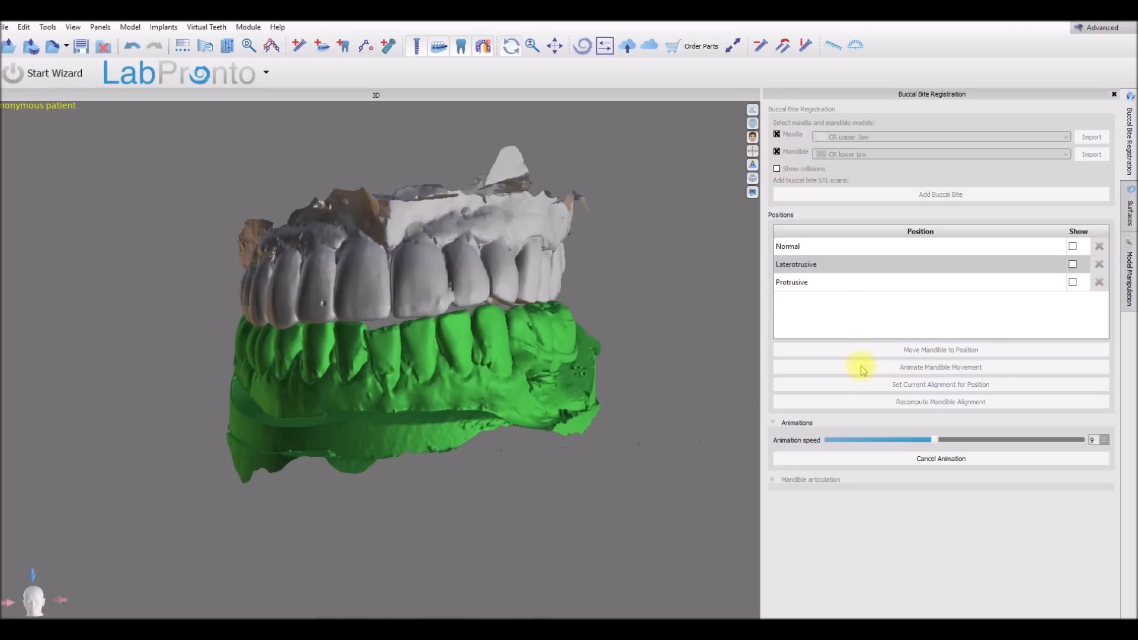
{"action": "left_click", "coordinate": [940, 367]}
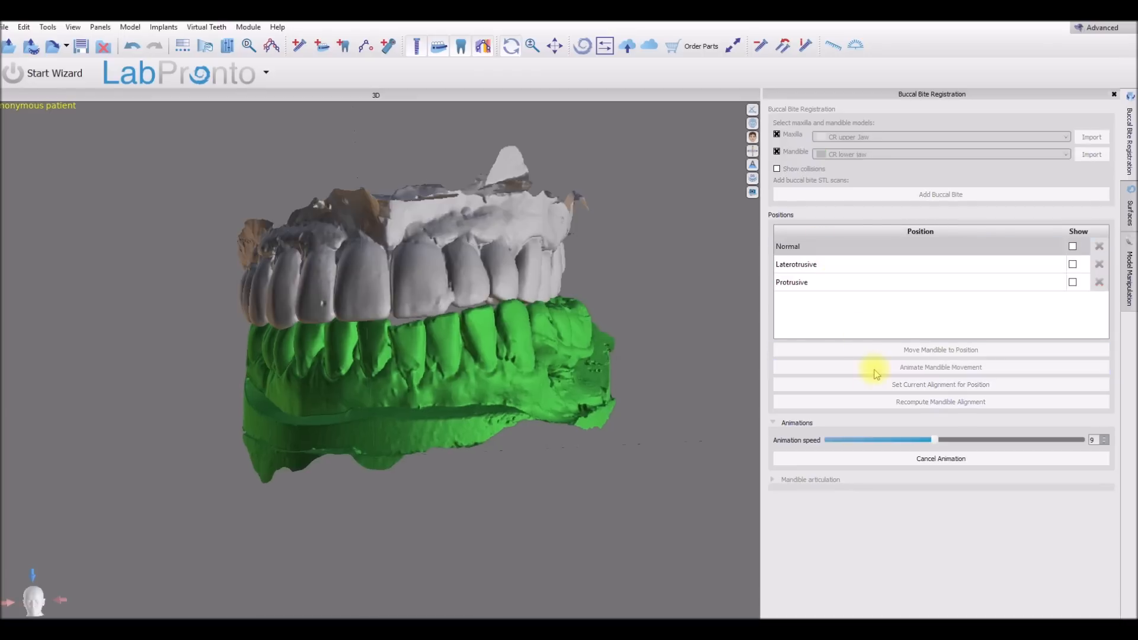
{"action": "left_click", "coordinate": [940, 367]}
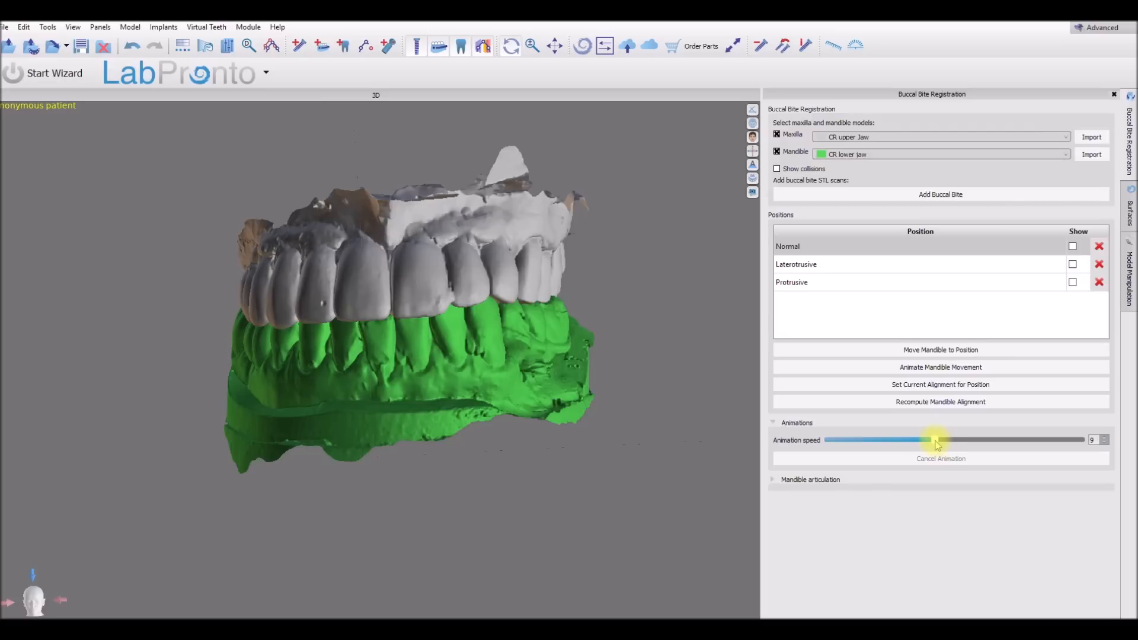
Lower the animation speed to 7 and replay the mandible movement
{"action": "left_click_drag", "start_coordinate": [937, 440], "coordinate": [911, 440]}
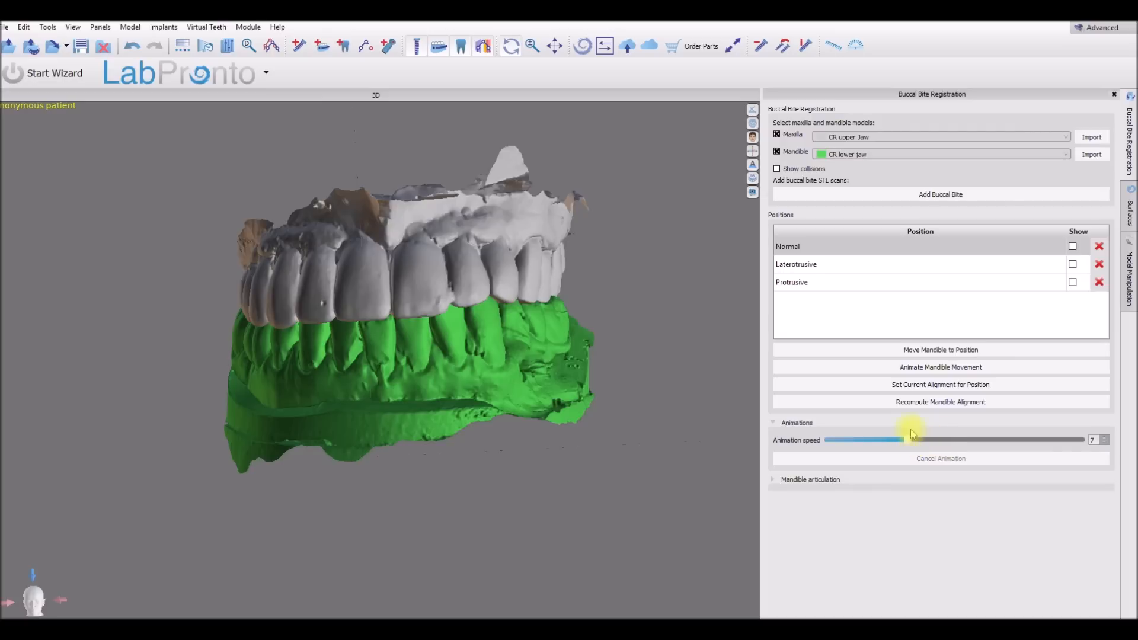
{"action": "left_click", "coordinate": [941, 348]}
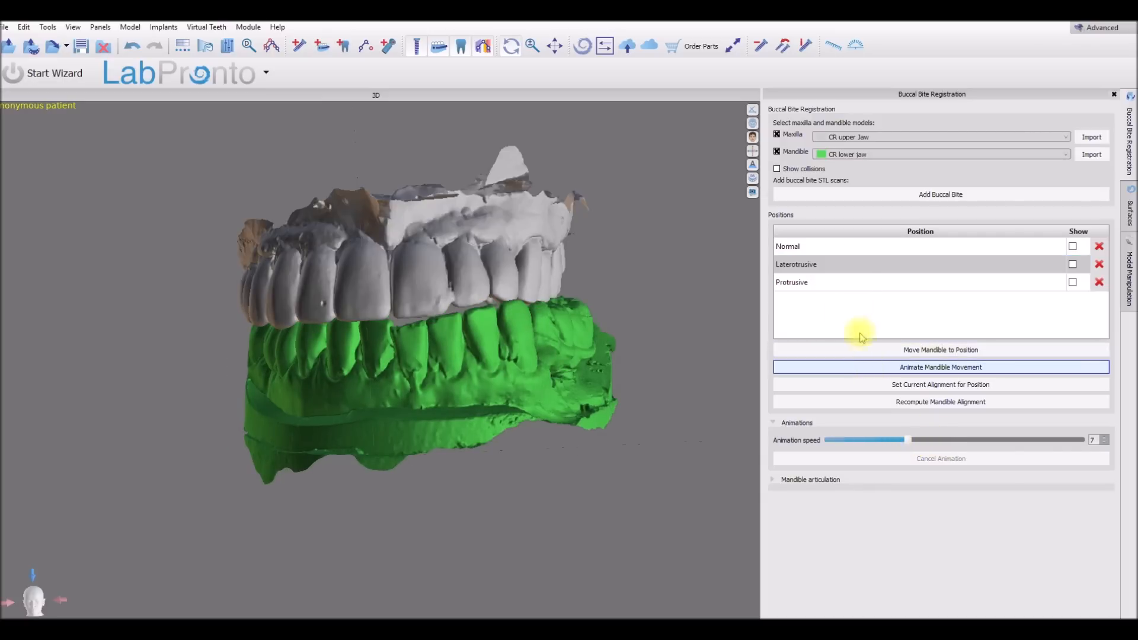
{"action": "left_click", "coordinate": [940, 366]}
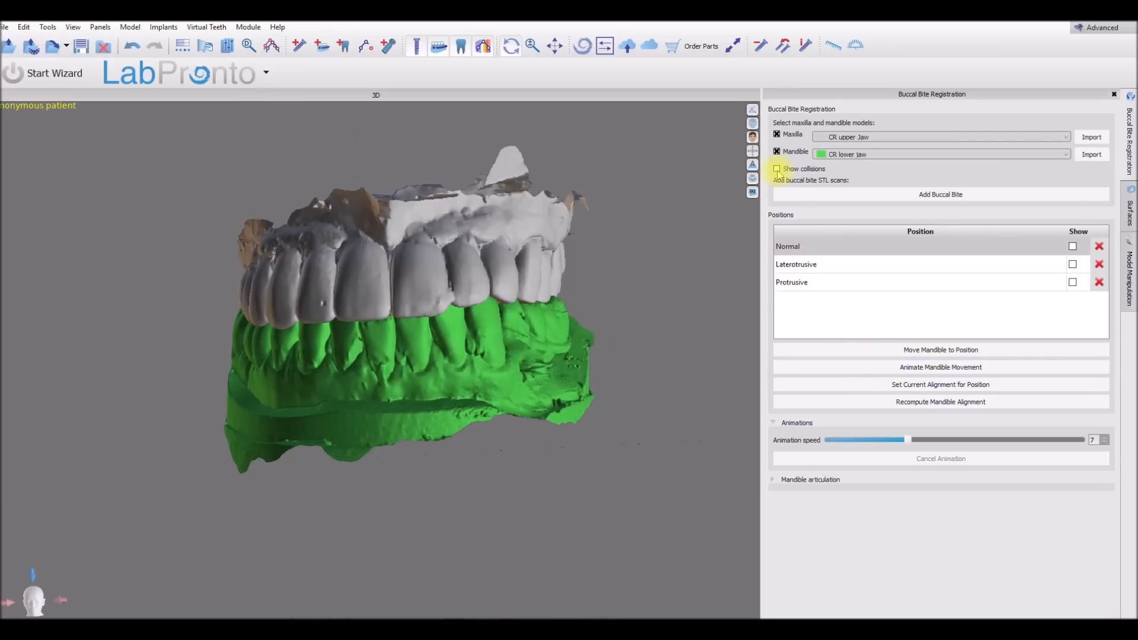
Show collisions between the jaws and animate the mandible with contact bands visible
{"action": "left_click", "coordinate": [777, 168]}
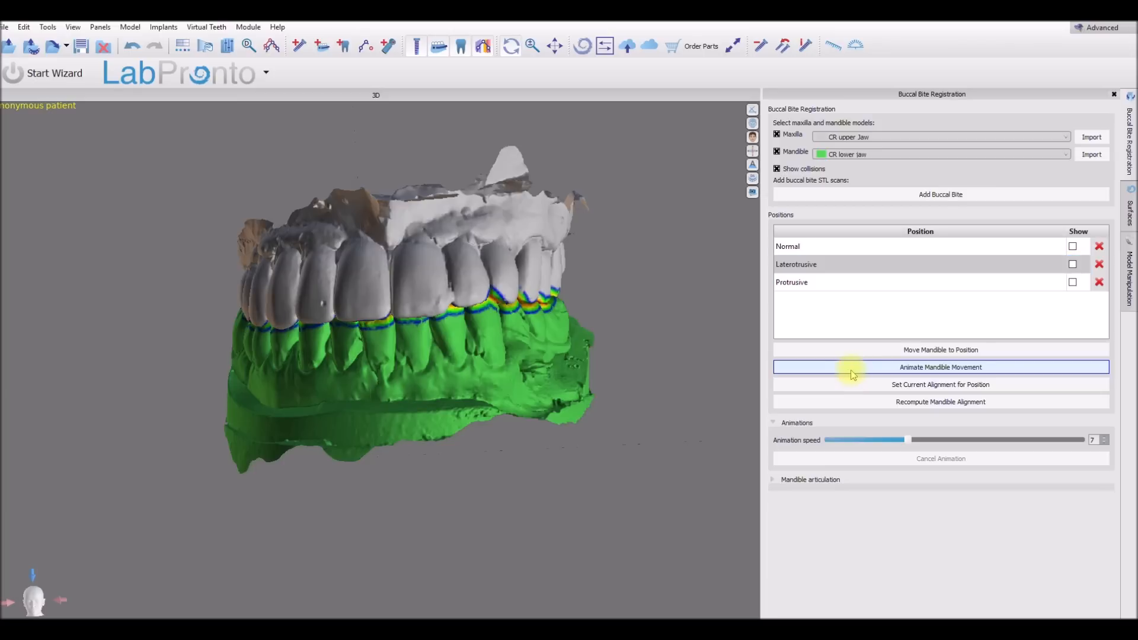
{"action": "left_click", "coordinate": [940, 367]}
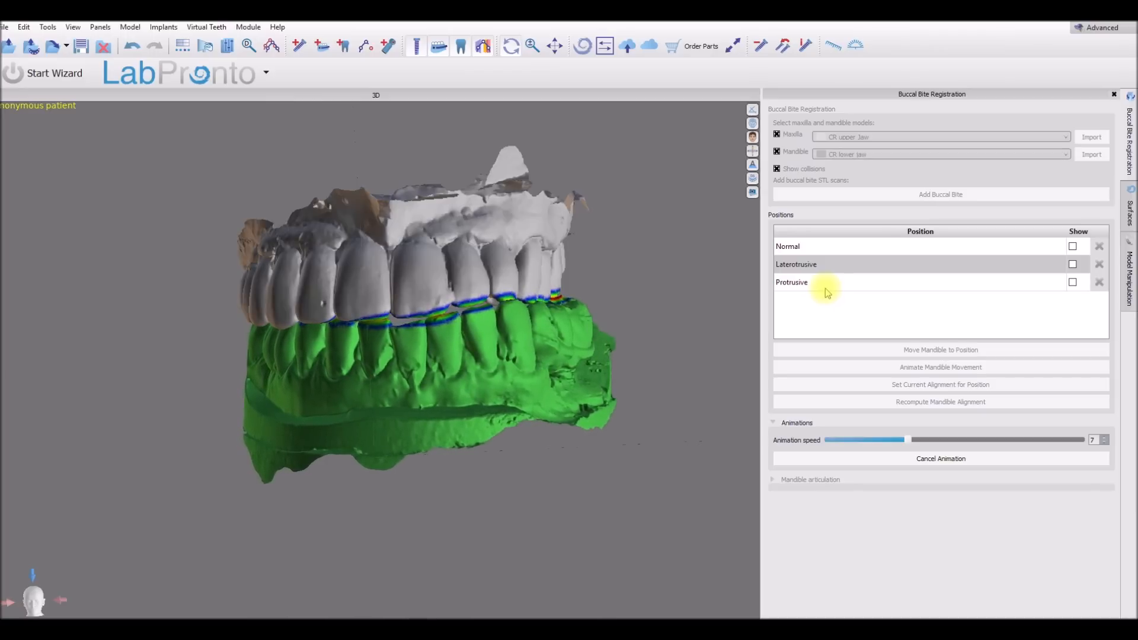
Select Protrusive, raise the animation speed to 12 and animate again
{"action": "left_click", "coordinate": [791, 282]}
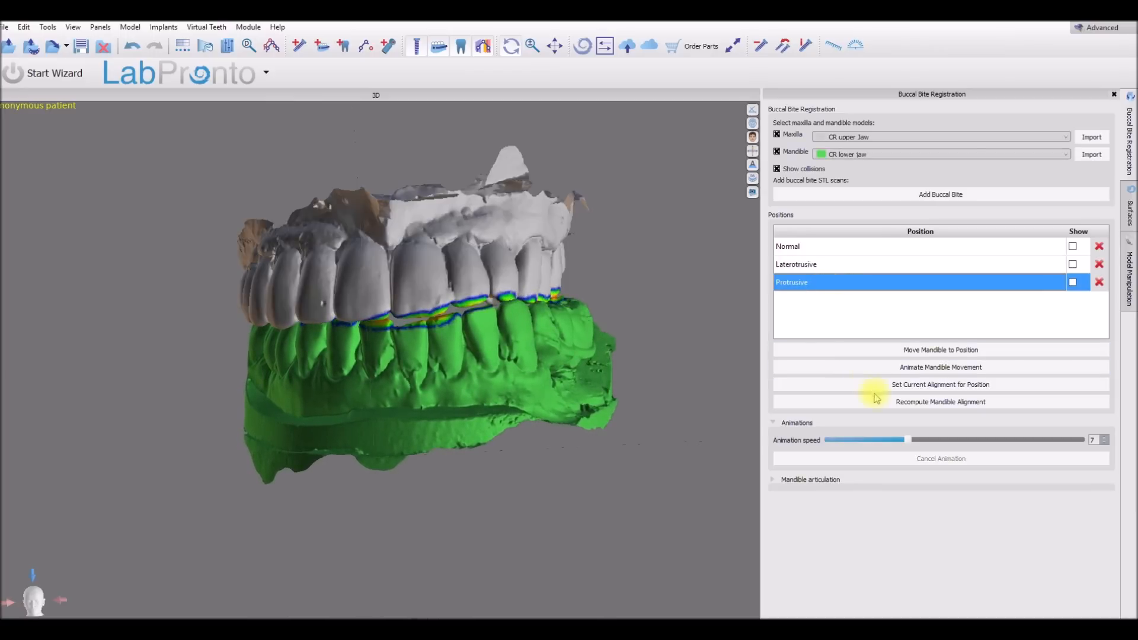
{"action": "left_click_drag", "start_coordinate": [906, 440], "coordinate": [958, 440]}
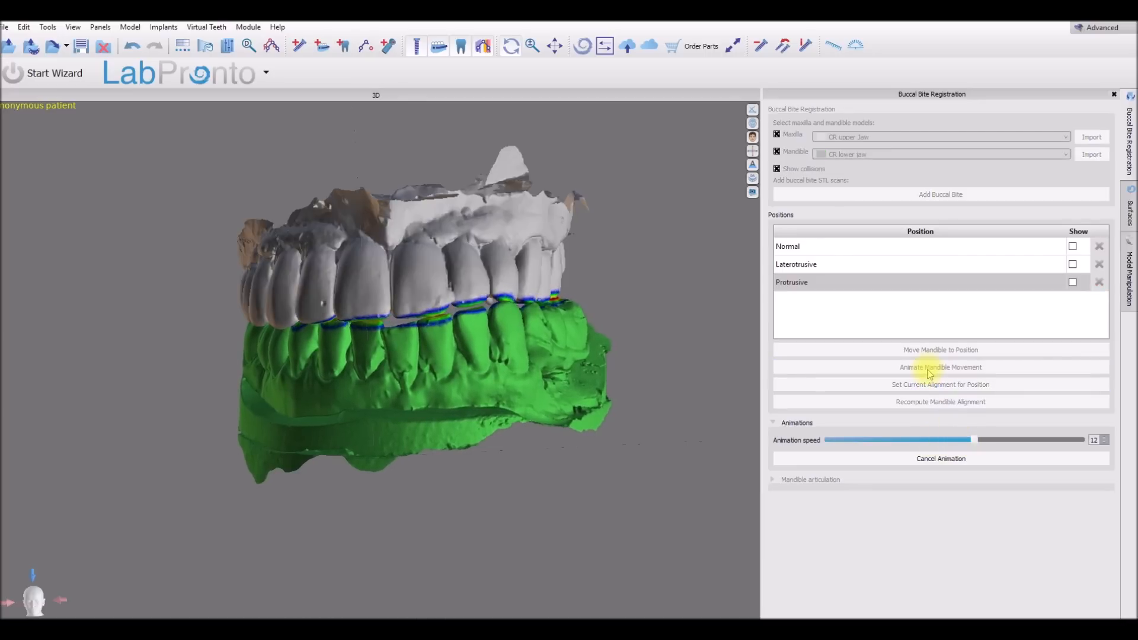
{"action": "left_click", "coordinate": [941, 366]}
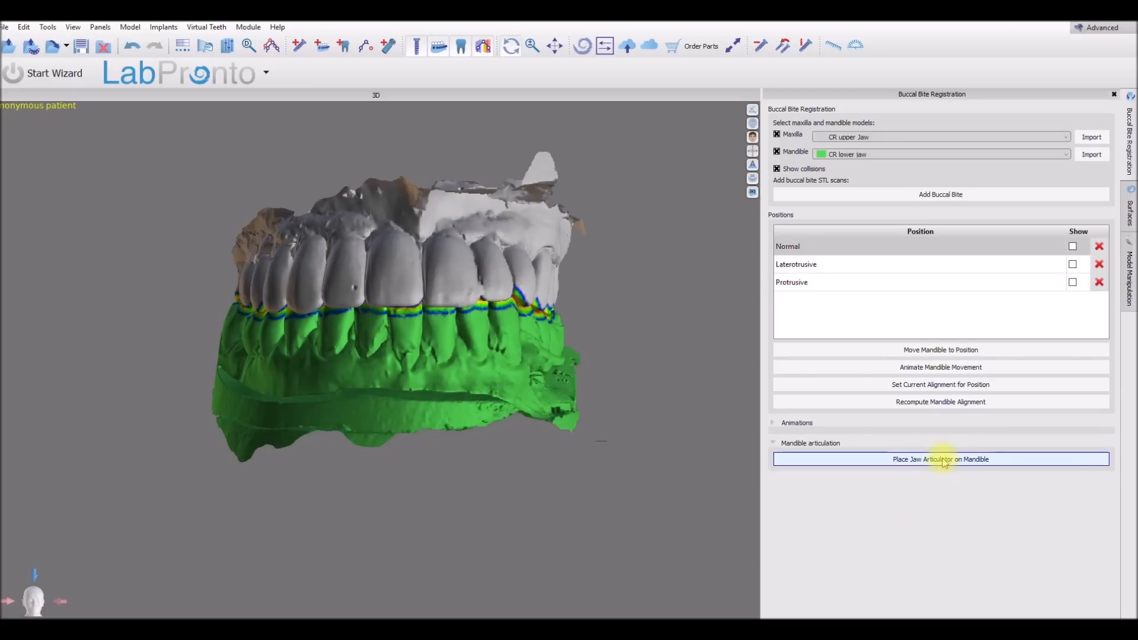
Place a jaw articulator on the mandible with its pin on the lower incisors
{"action": "left_click", "coordinate": [775, 134]}
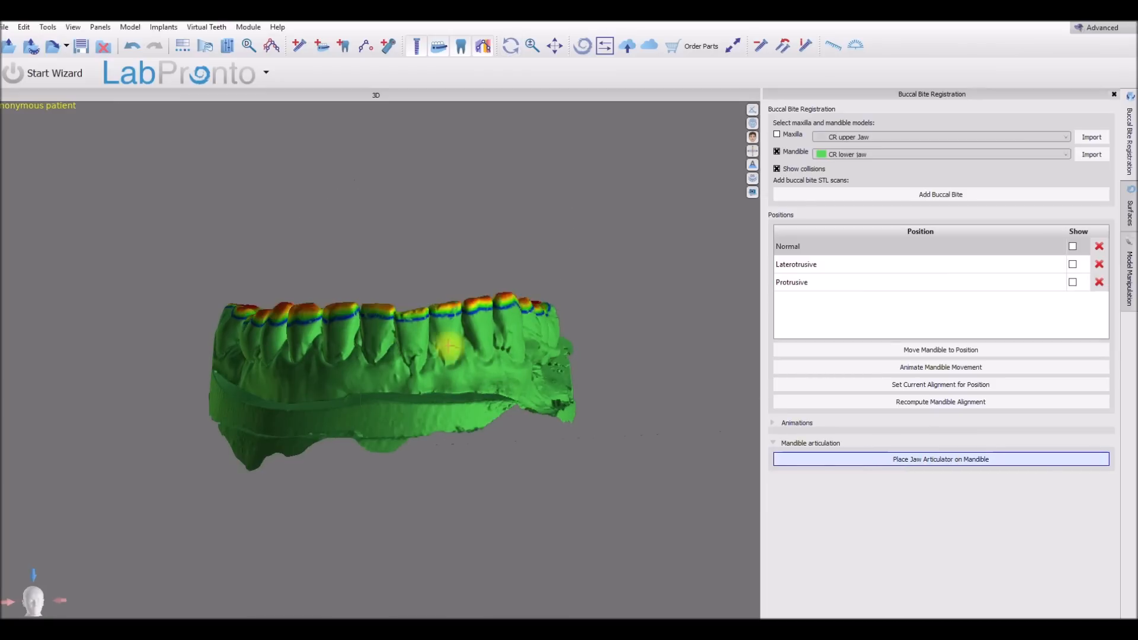
{"action": "mouse_move", "coordinate": [396, 319]}
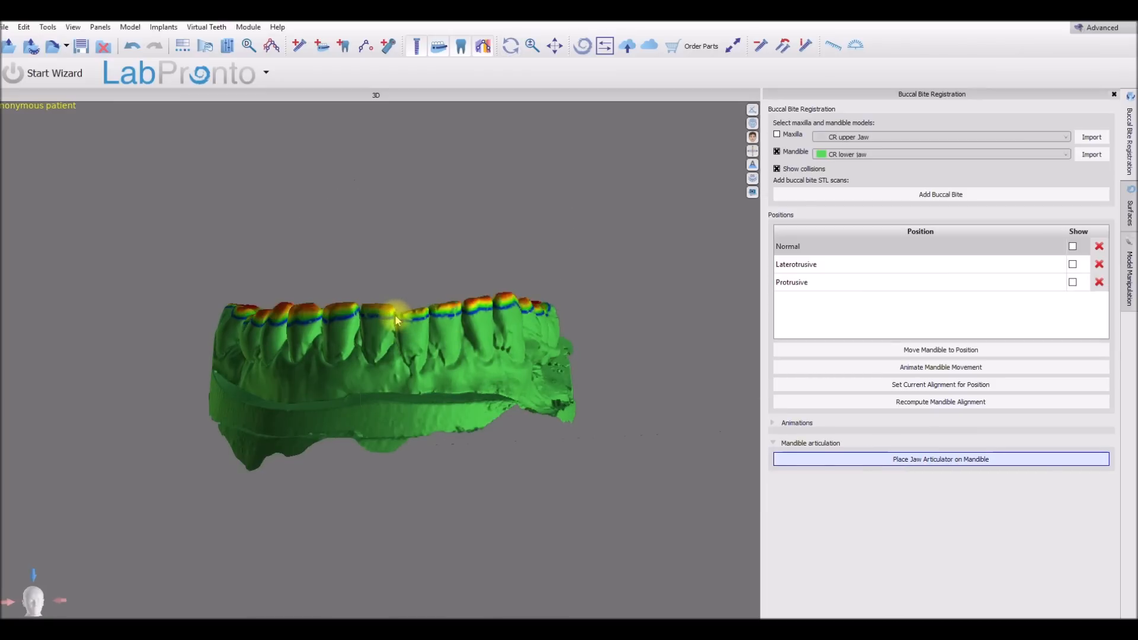
{"action": "left_click", "coordinate": [939, 458]}
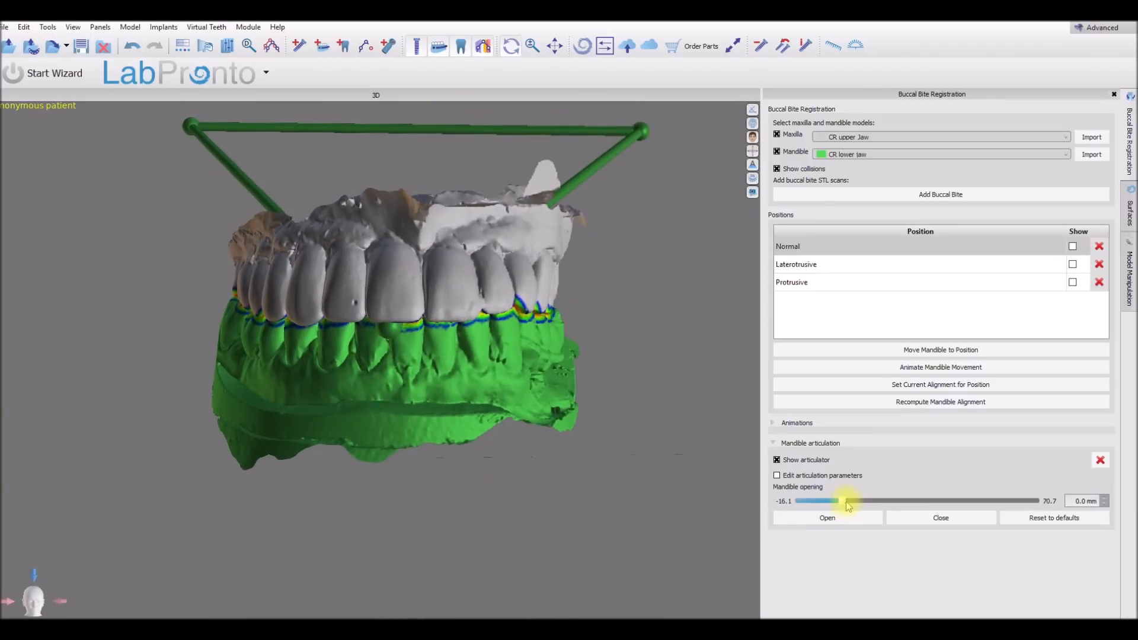
Open the jaw up to about 15 mm with the Mandible opening slider, then close it to 0.0 mm
{"action": "left_click", "coordinate": [826, 518]}
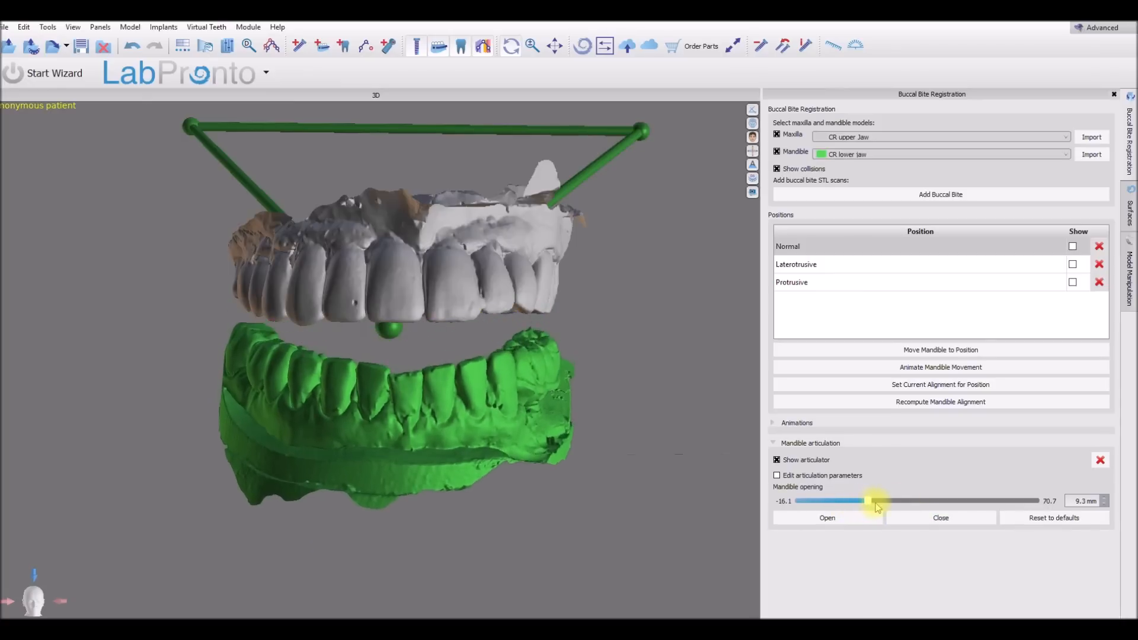
{"action": "left_click_drag", "start_coordinate": [871, 500], "coordinate": [862, 501]}
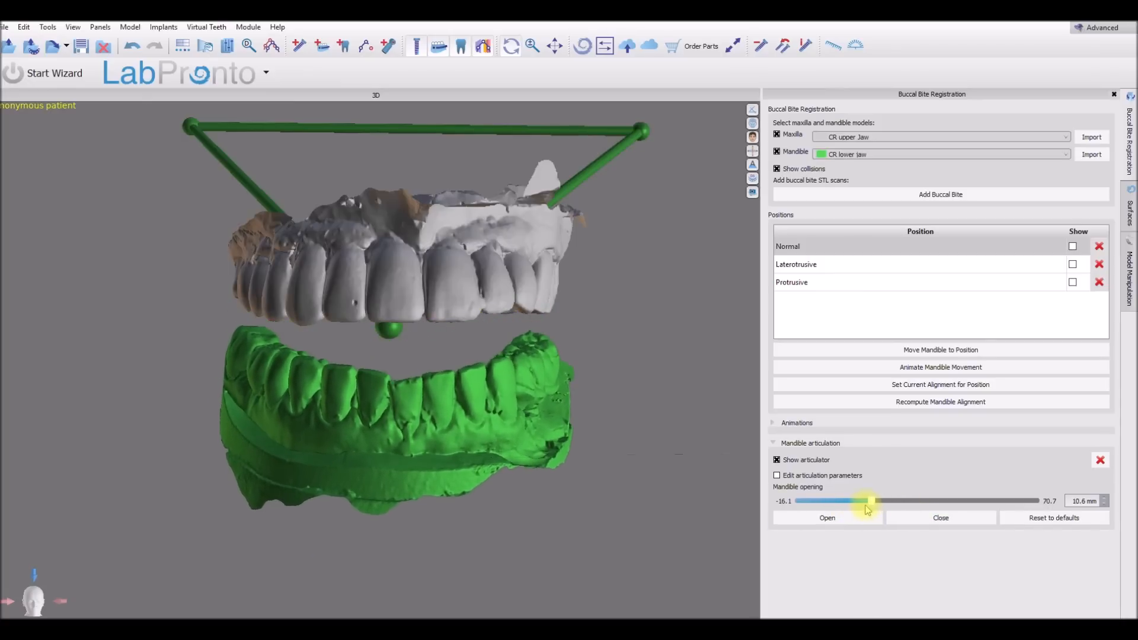
{"action": "left_click_drag", "start_coordinate": [865, 501], "coordinate": [840, 501]}
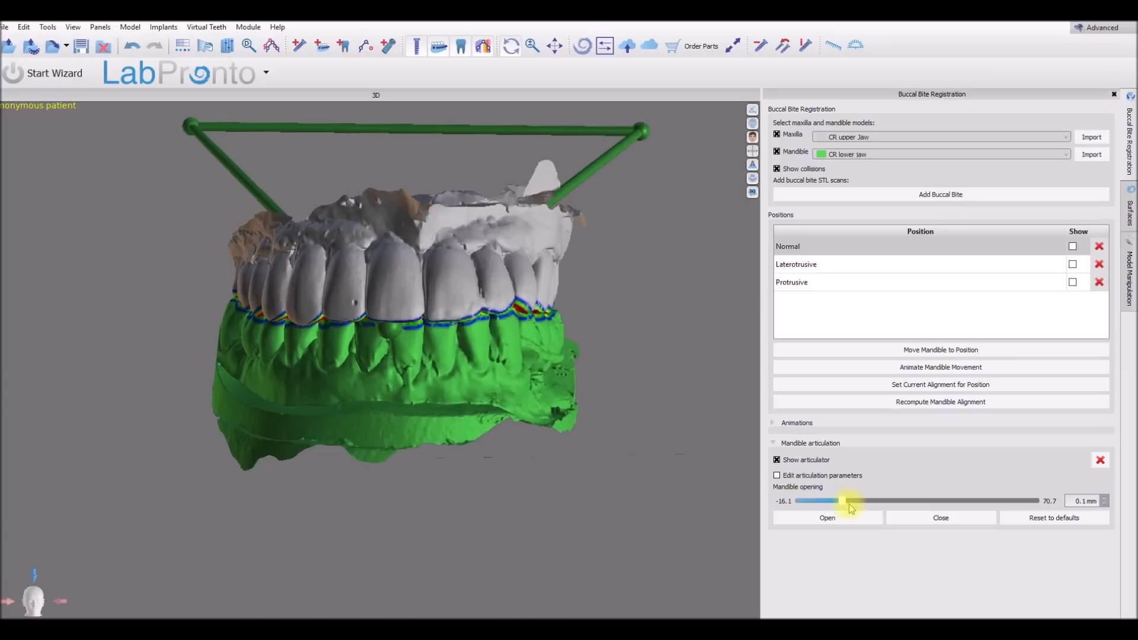
{"action": "left_click_drag", "start_coordinate": [841, 501], "coordinate": [886, 500]}
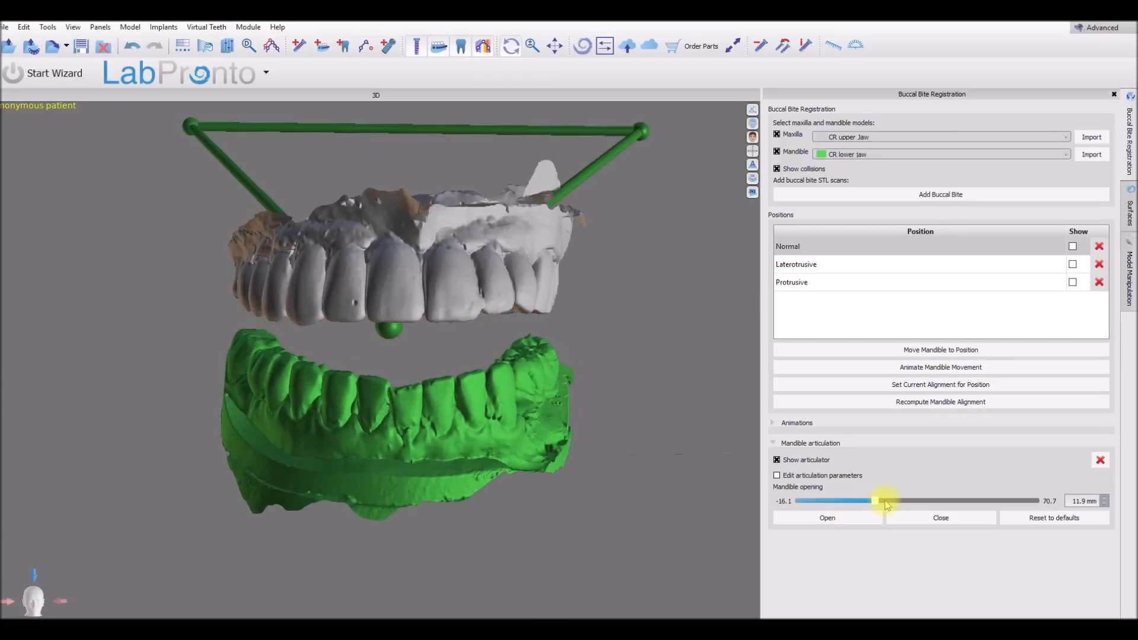
{"action": "left_click_drag", "start_coordinate": [885, 500], "coordinate": [878, 500]}
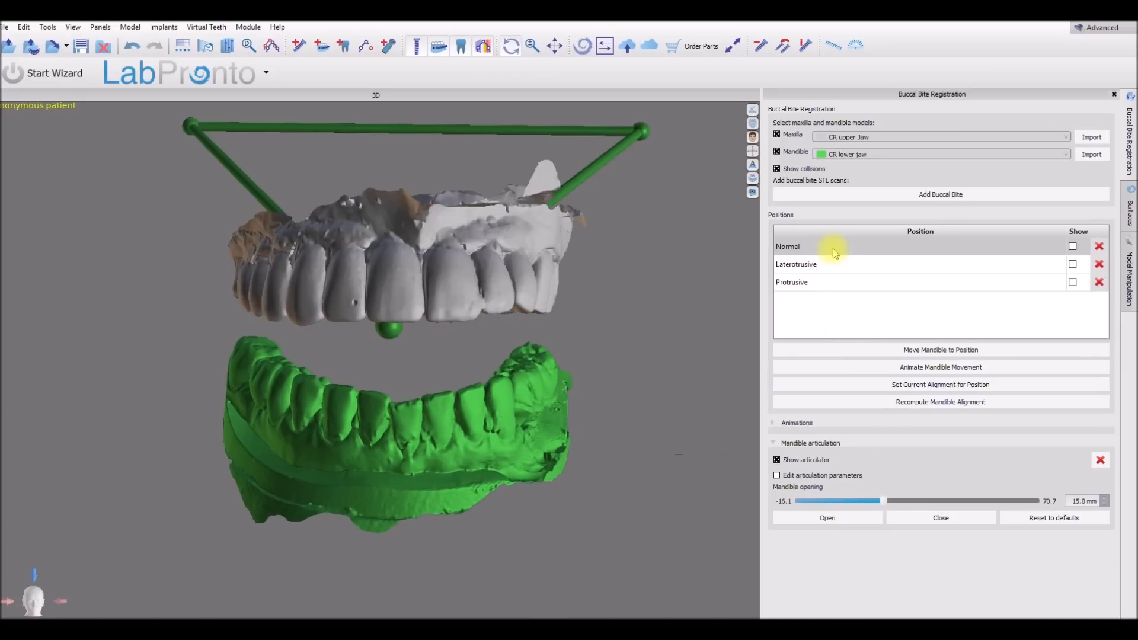
{"action": "left_click", "coordinate": [834, 246]}
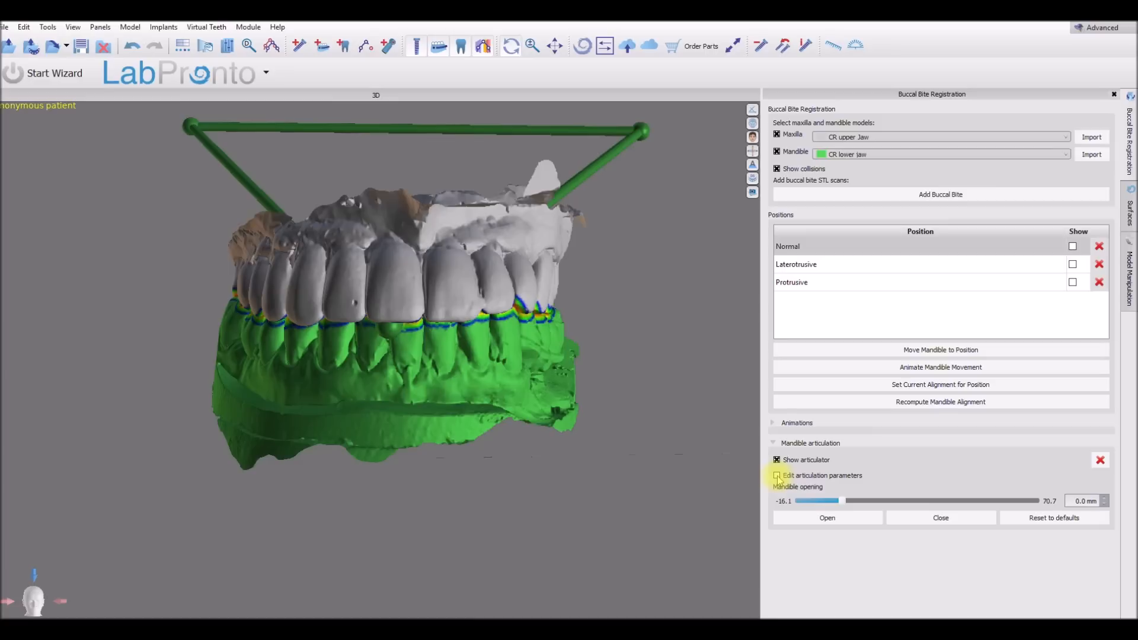
Enable articulation parameter editing; set arm length to 105.6 mm and Balkwill angle to about 21.9°
{"action": "left_click", "coordinate": [777, 475]}
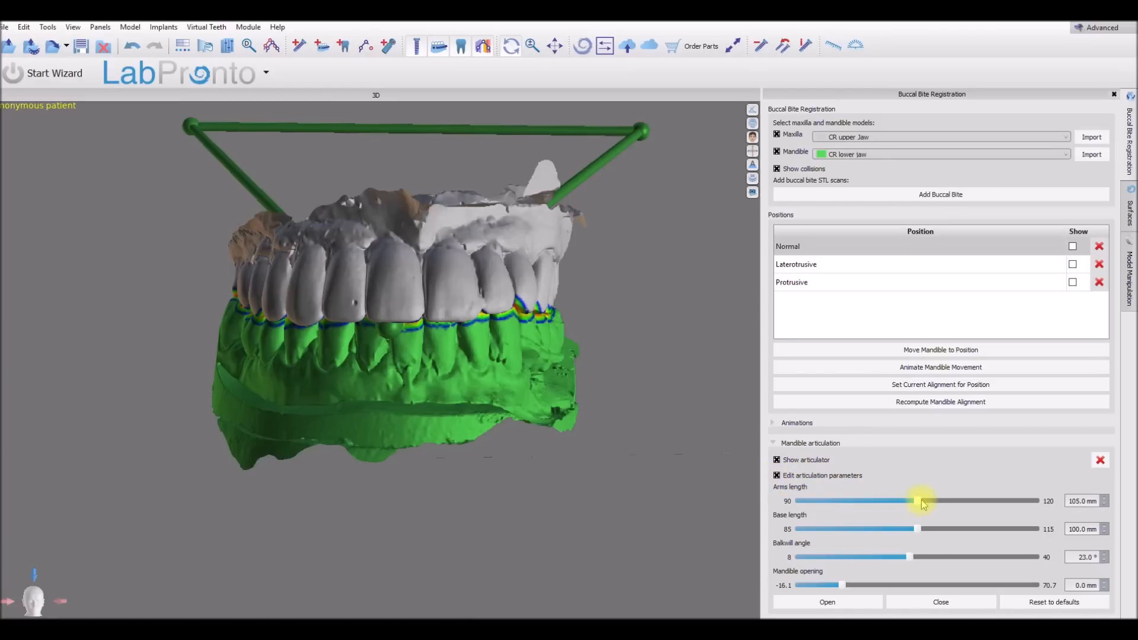
{"action": "left_click_drag", "start_coordinate": [924, 500], "coordinate": [965, 500]}
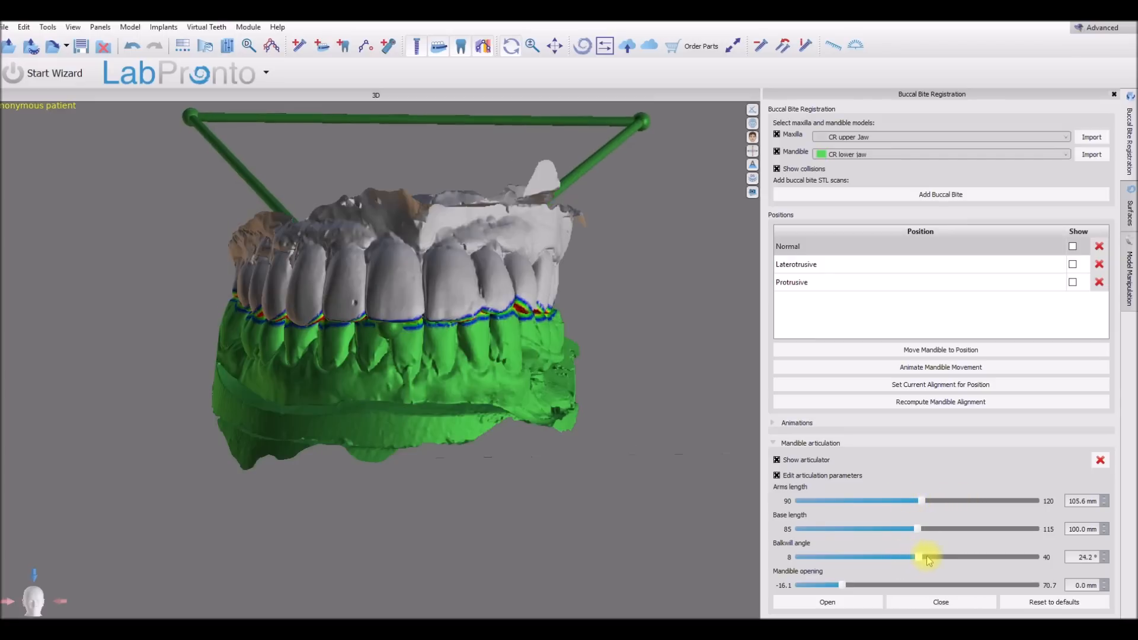
{"action": "left_click_drag", "start_coordinate": [929, 557], "coordinate": [904, 558]}
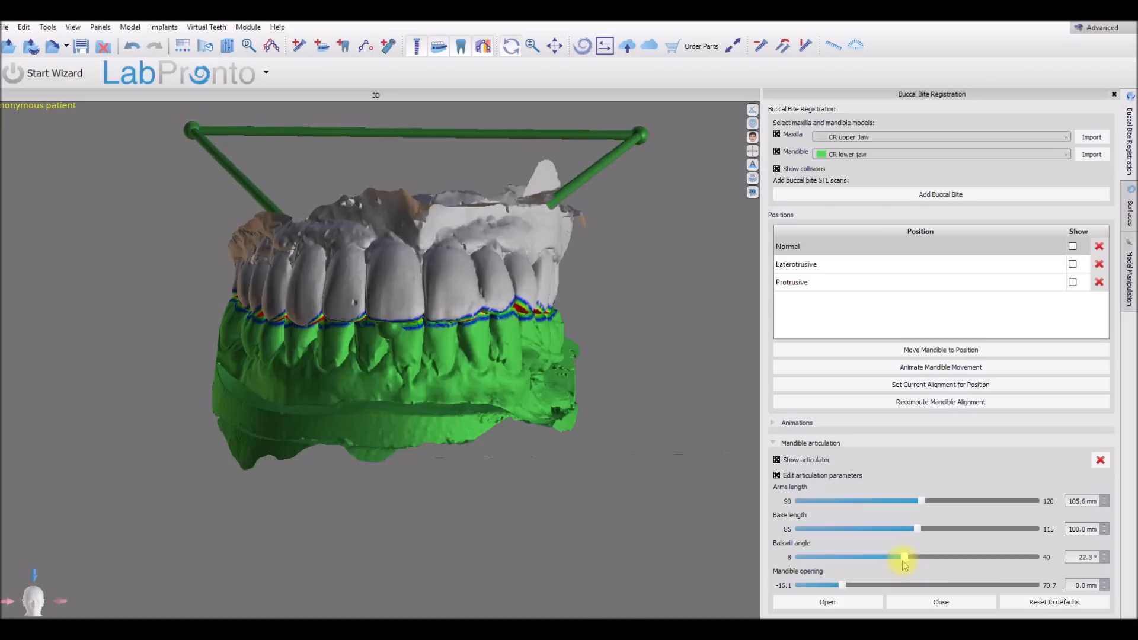
{"action": "left_click_drag", "start_coordinate": [903, 558], "coordinate": [903, 557]}
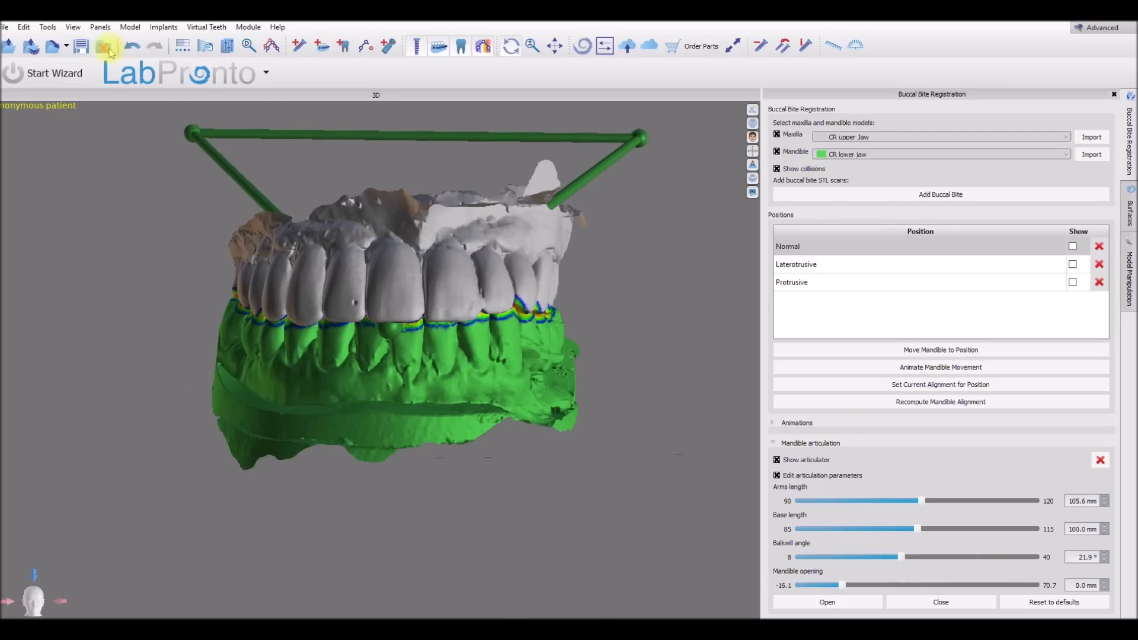
Close the articulated case, discarding unsaved changes, so the new jaw scans can be loaded
{"action": "left_click", "coordinate": [108, 47]}
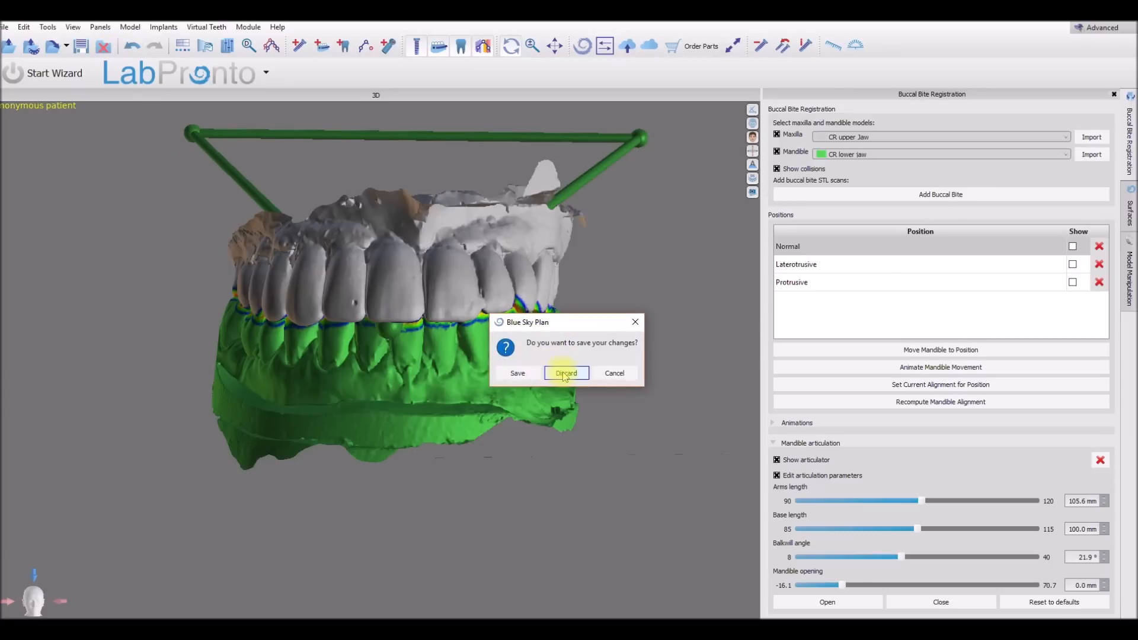
{"action": "left_click", "coordinate": [566, 373]}
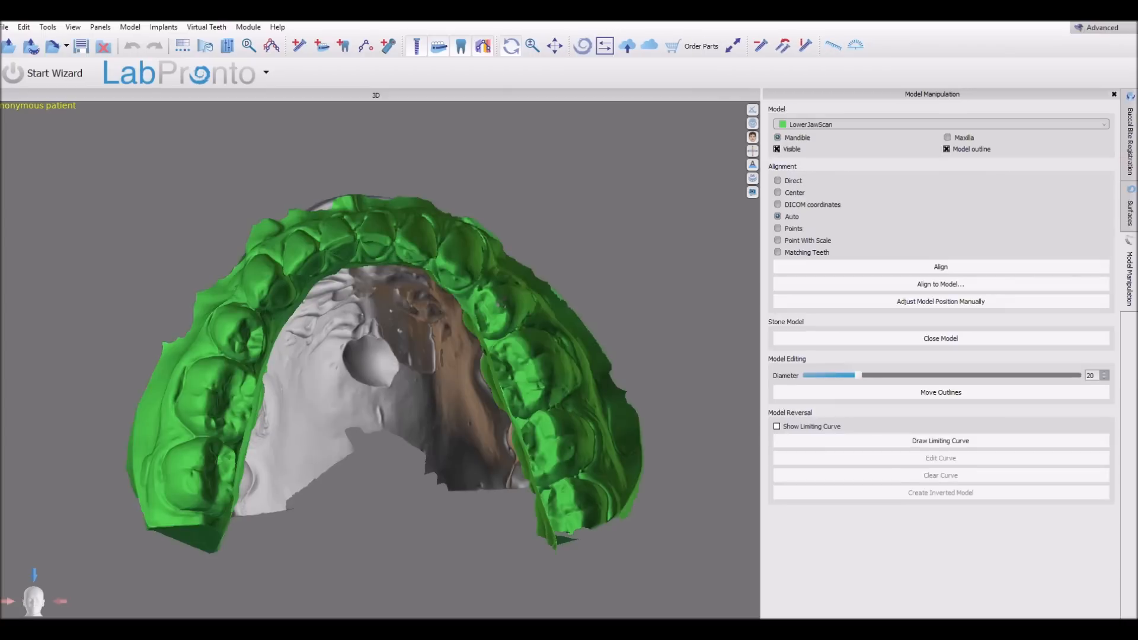
Align UpperJawScan onto LowerJawScan via Align to Model so the teeth meet in occlusion
{"action": "left_click", "coordinate": [940, 302]}
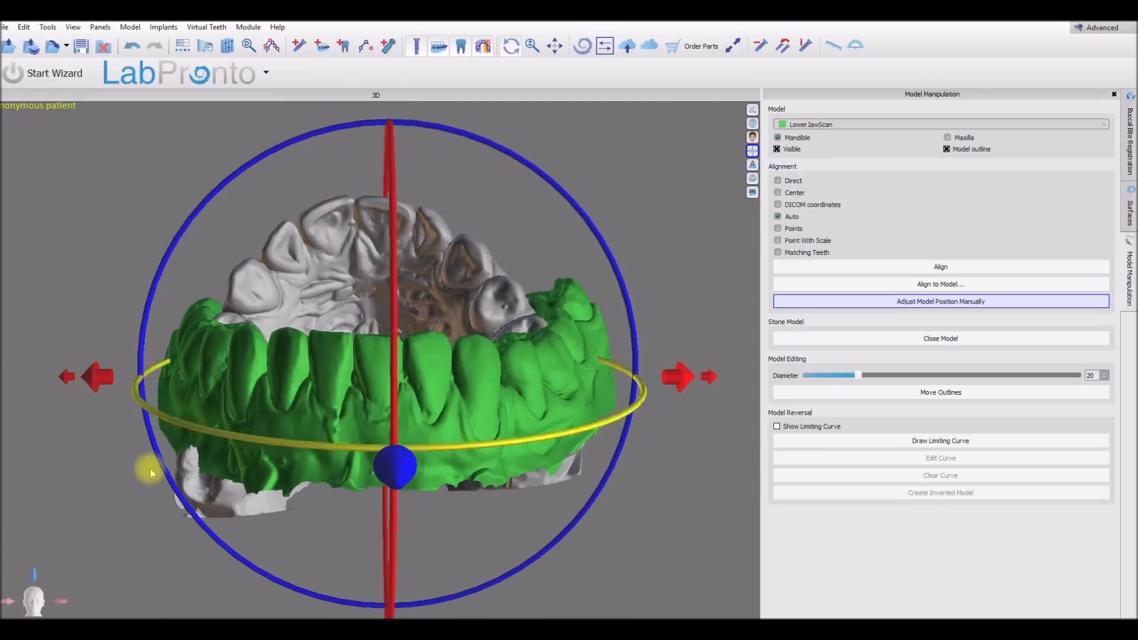
{"action": "mouse_move", "coordinate": [399, 243]}
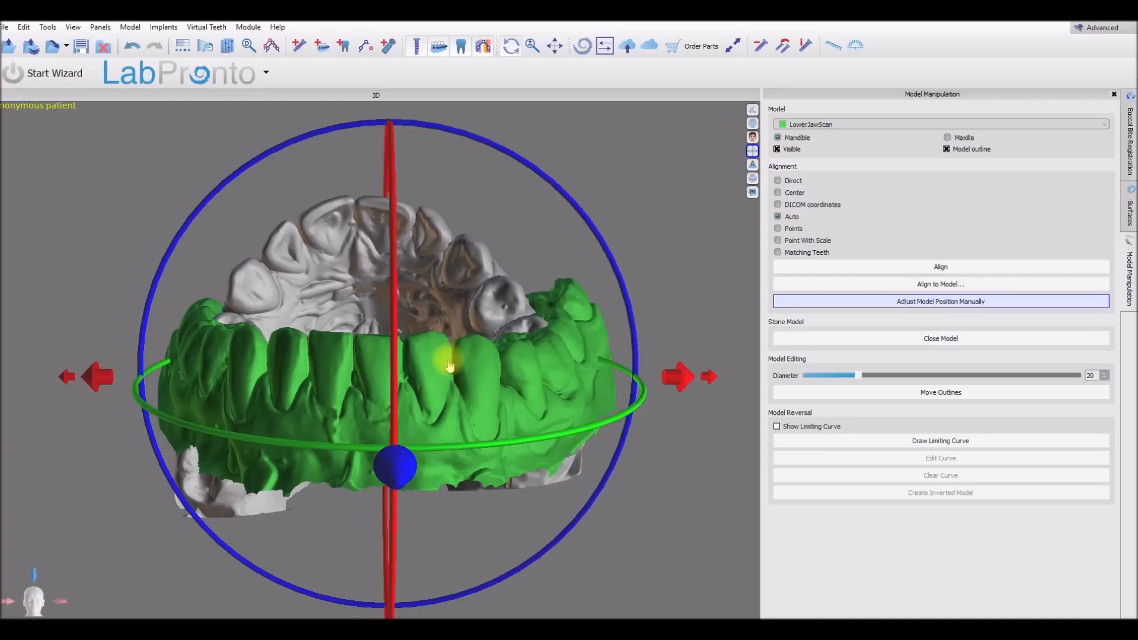
{"action": "mouse_move", "coordinate": [448, 370]}
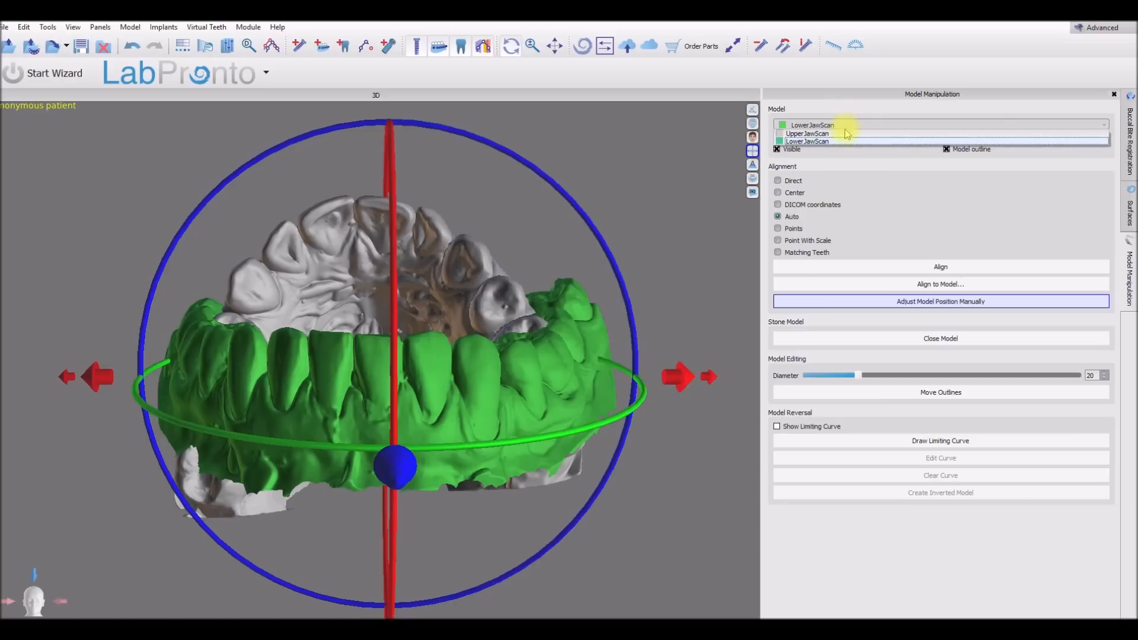
{"action": "left_click", "coordinate": [808, 134]}
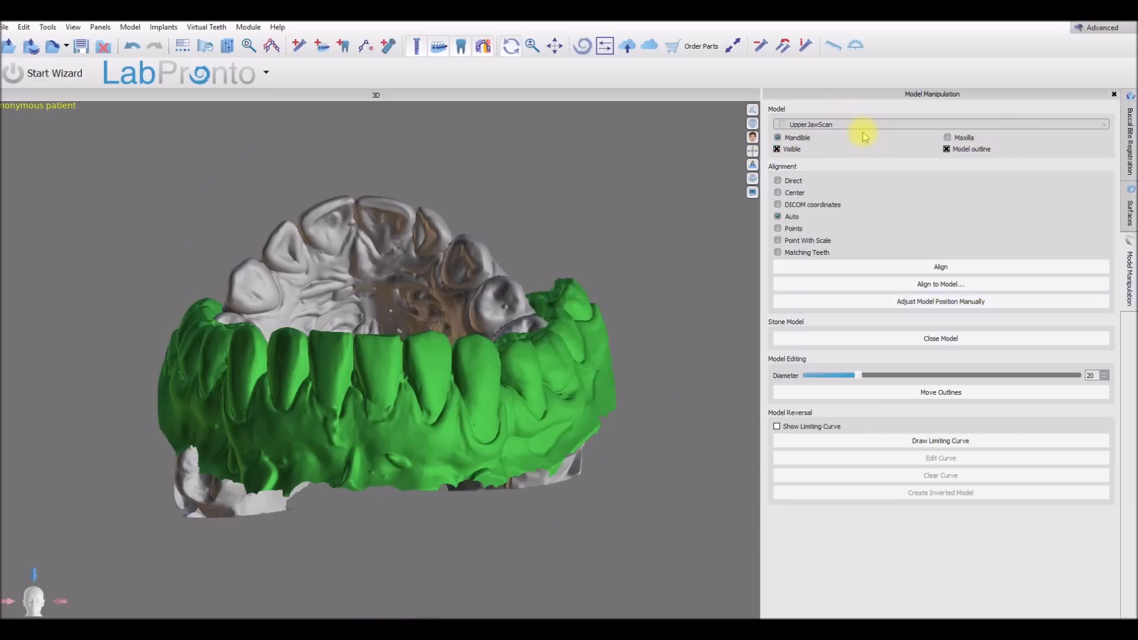
{"action": "left_click", "coordinate": [939, 283]}
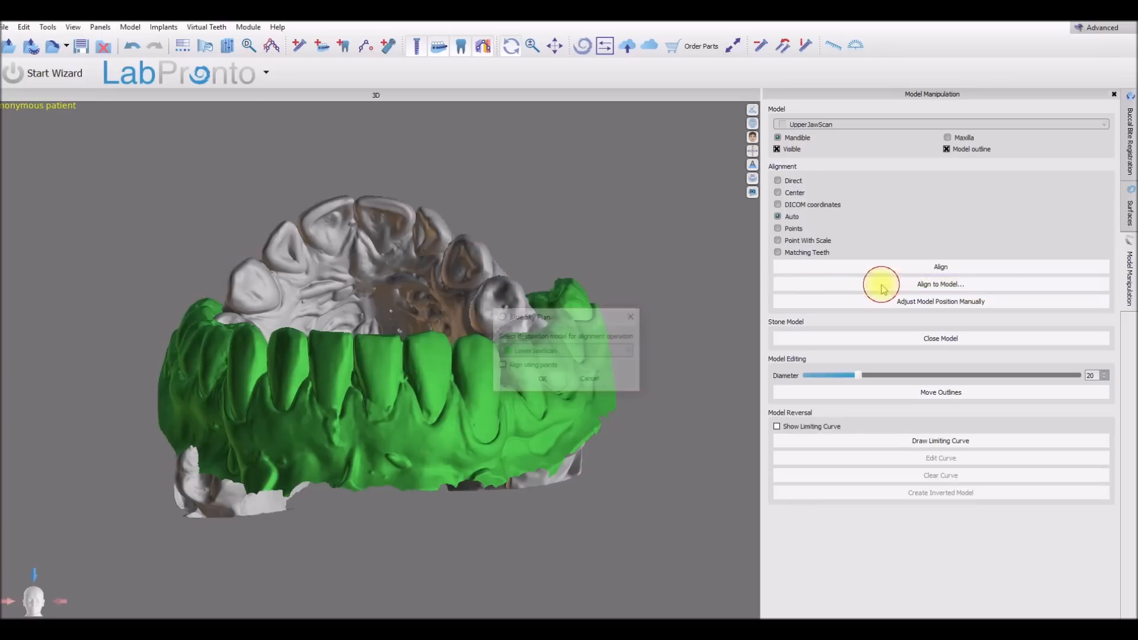
{"action": "left_click", "coordinate": [939, 283]}
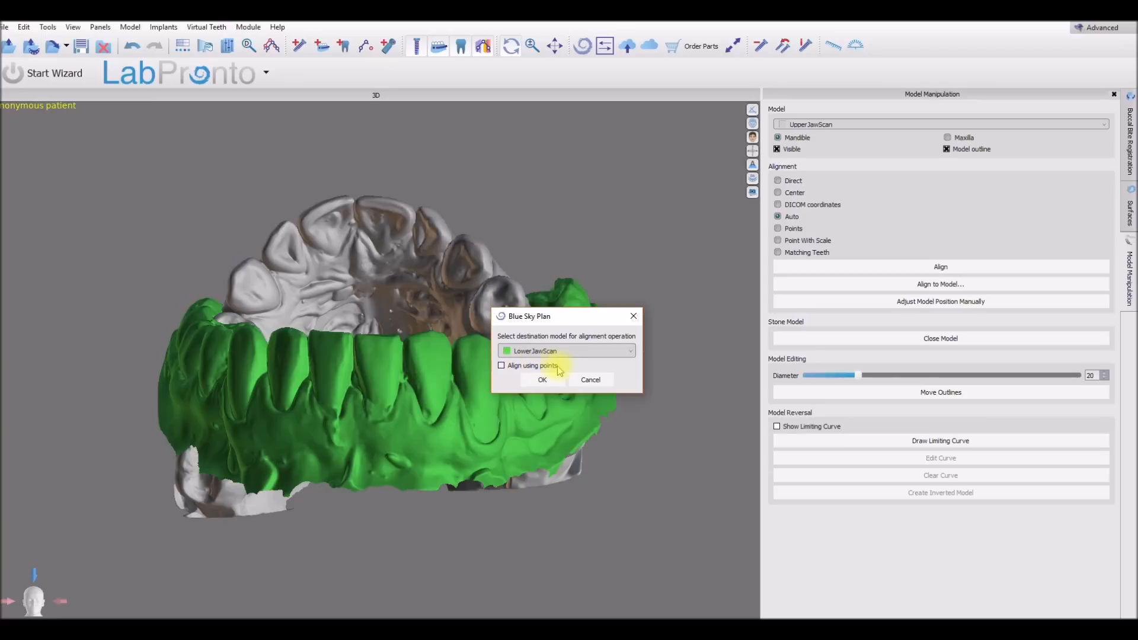
{"action": "left_click", "coordinate": [542, 379]}
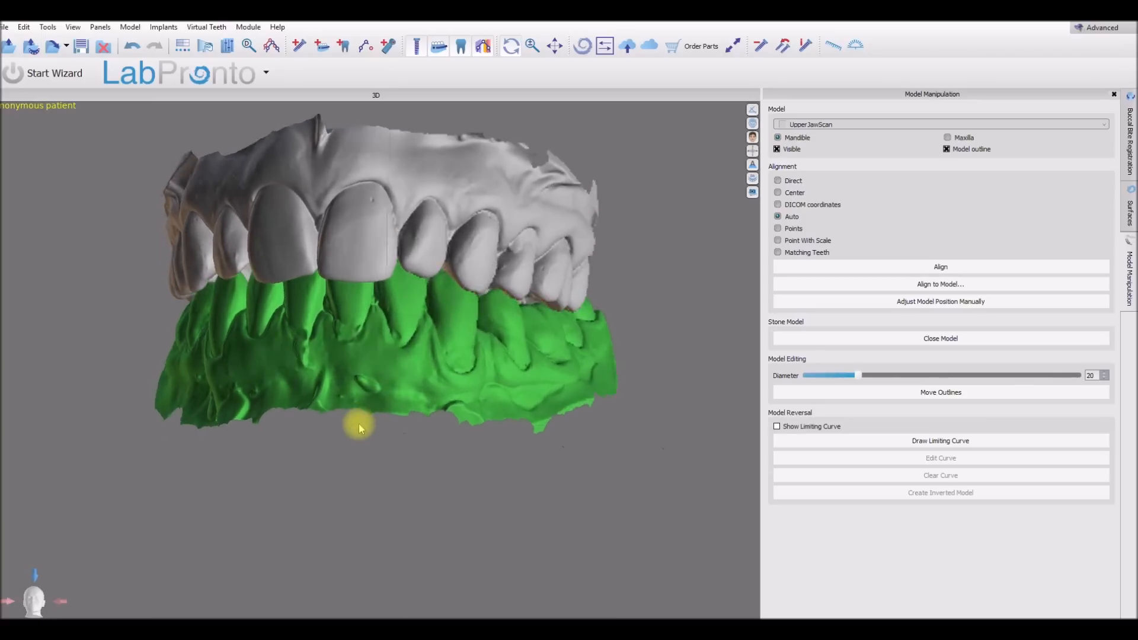
Manually drag LowerJawScan downward so it sits separated below the upper jaw scan
{"action": "left_click_drag", "start_coordinate": [359, 428], "coordinate": [366, 527]}
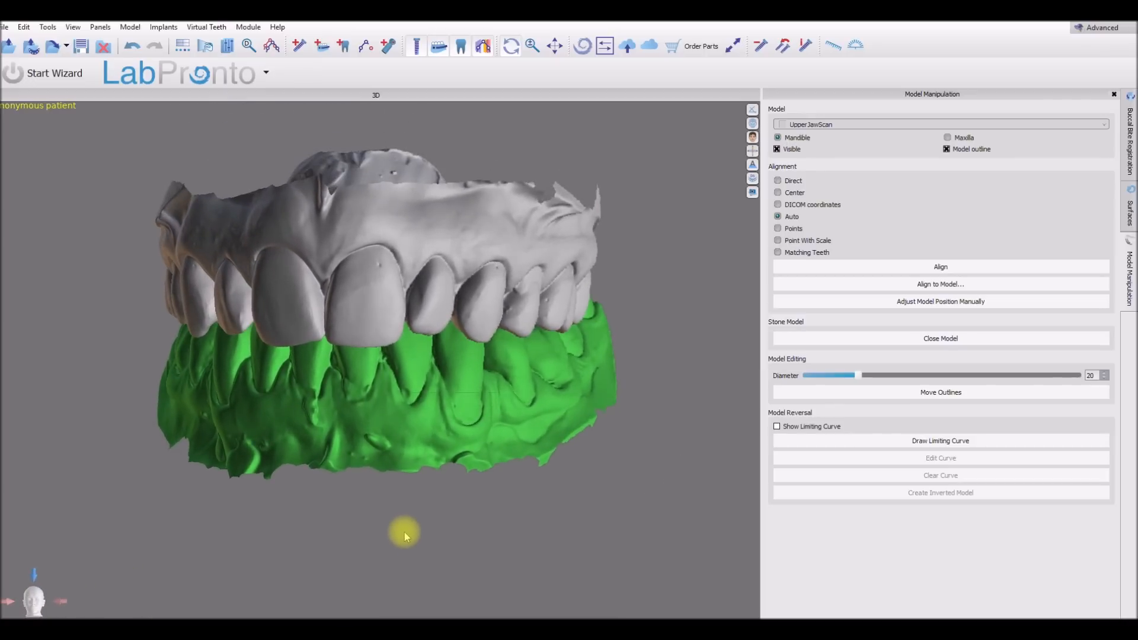
{"action": "left_click", "coordinate": [939, 302]}
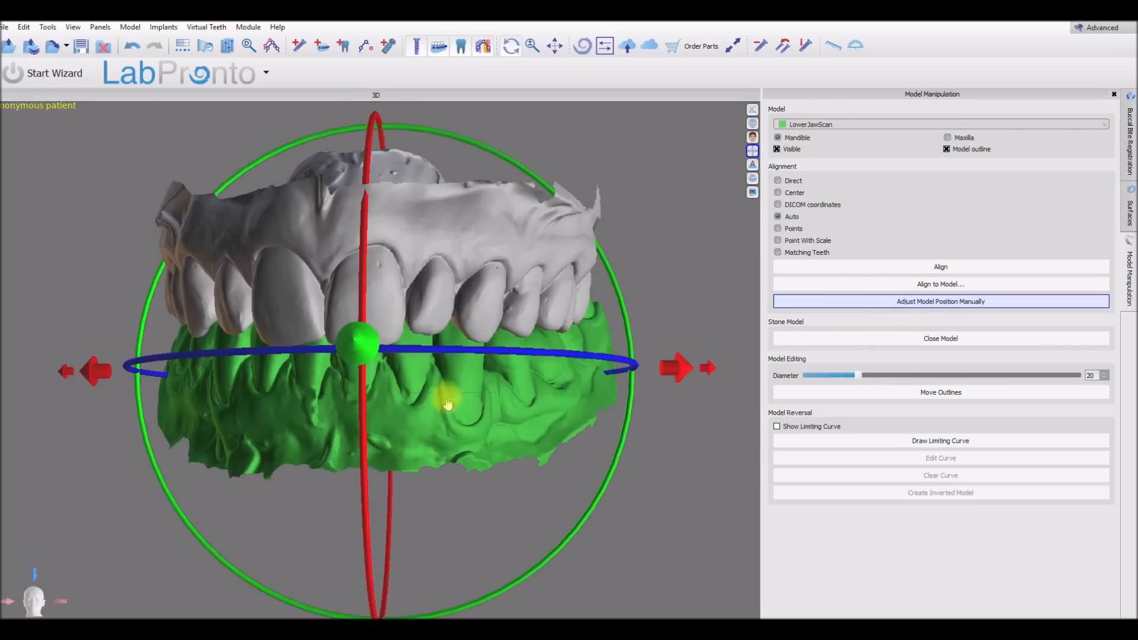
{"action": "left_click_drag", "start_coordinate": [447, 403], "coordinate": [581, 367]}
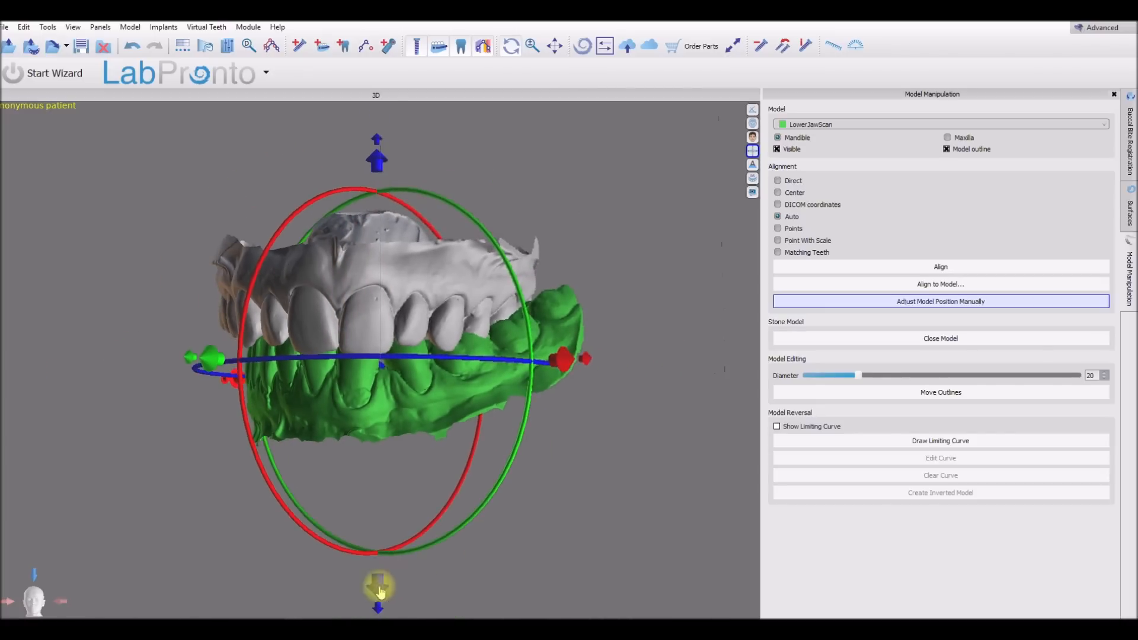
{"action": "left_click_drag", "start_coordinate": [377, 588], "coordinate": [294, 435]}
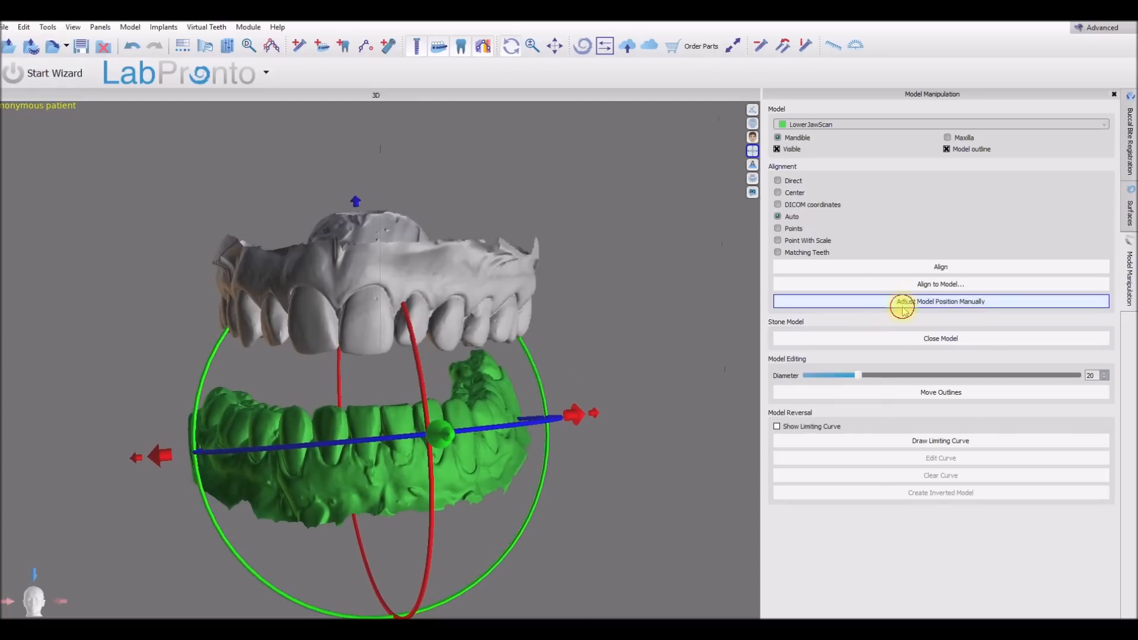
{"action": "left_click", "coordinate": [939, 302]}
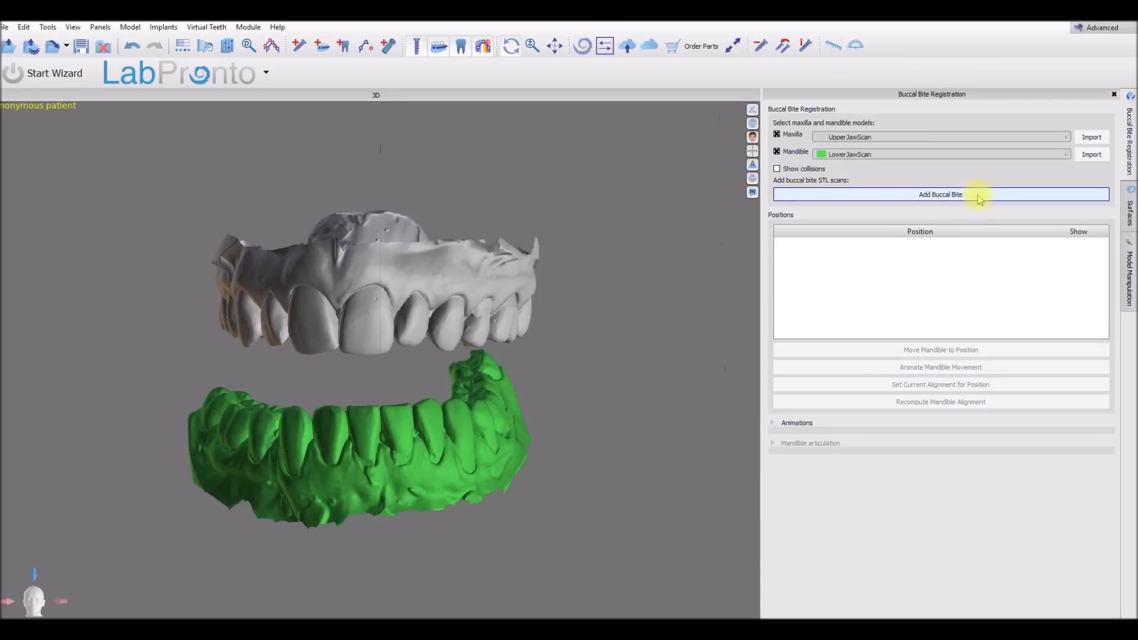
Add a dual buccal bite with BiteScan.stl as the first and BiteScan2.stl as the second scan
{"action": "left_click", "coordinate": [940, 193]}
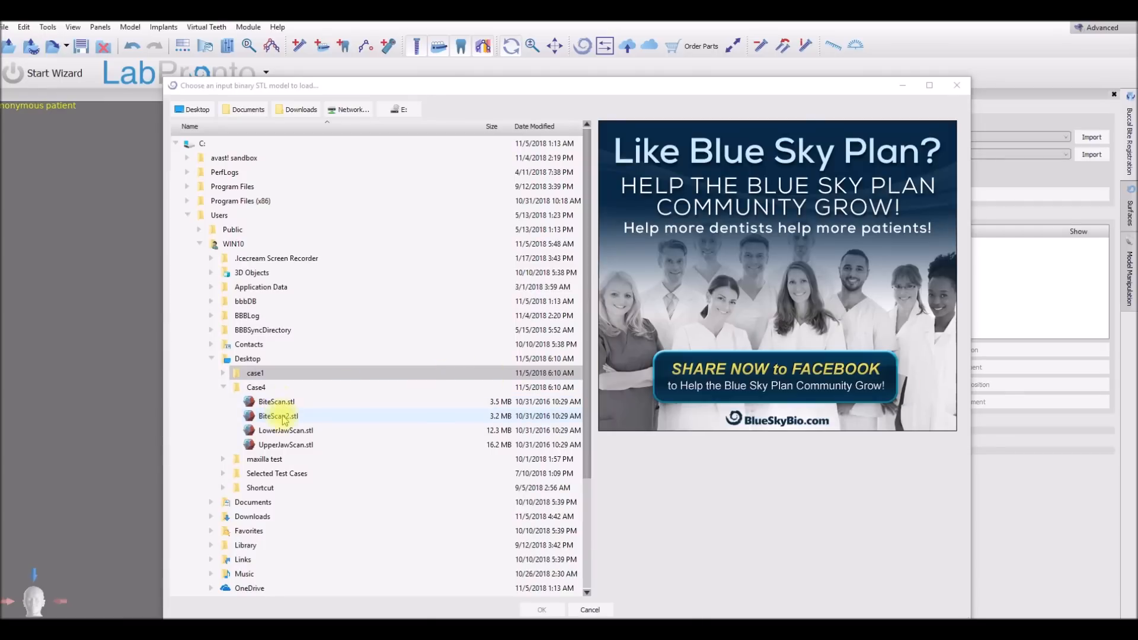
{"action": "left_click", "coordinate": [276, 402]}
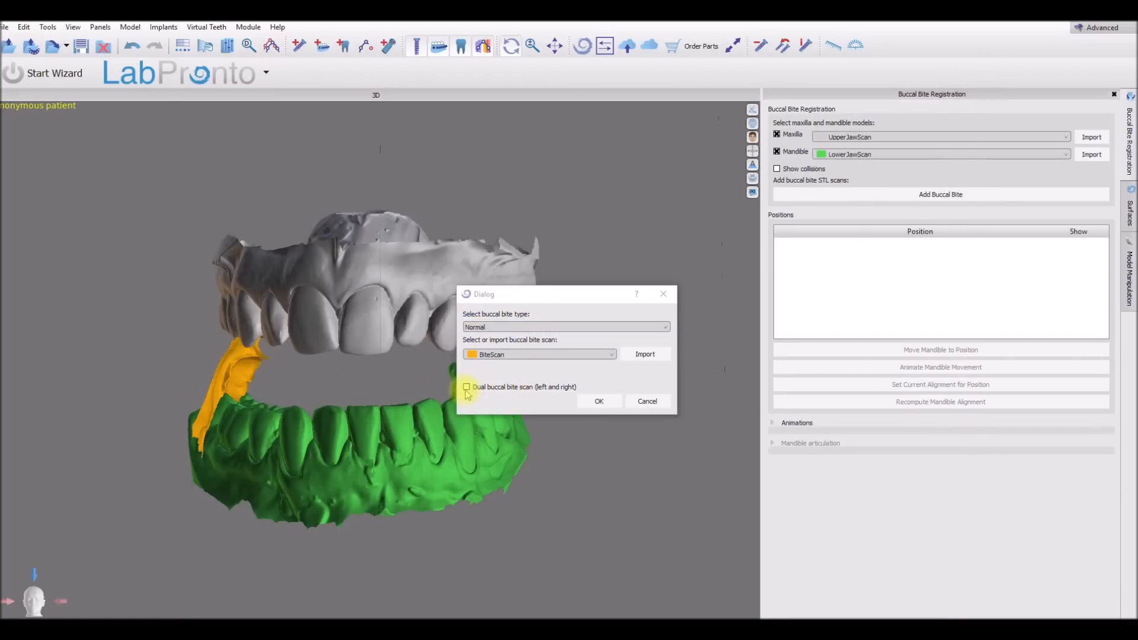
{"action": "left_click", "coordinate": [466, 387]}
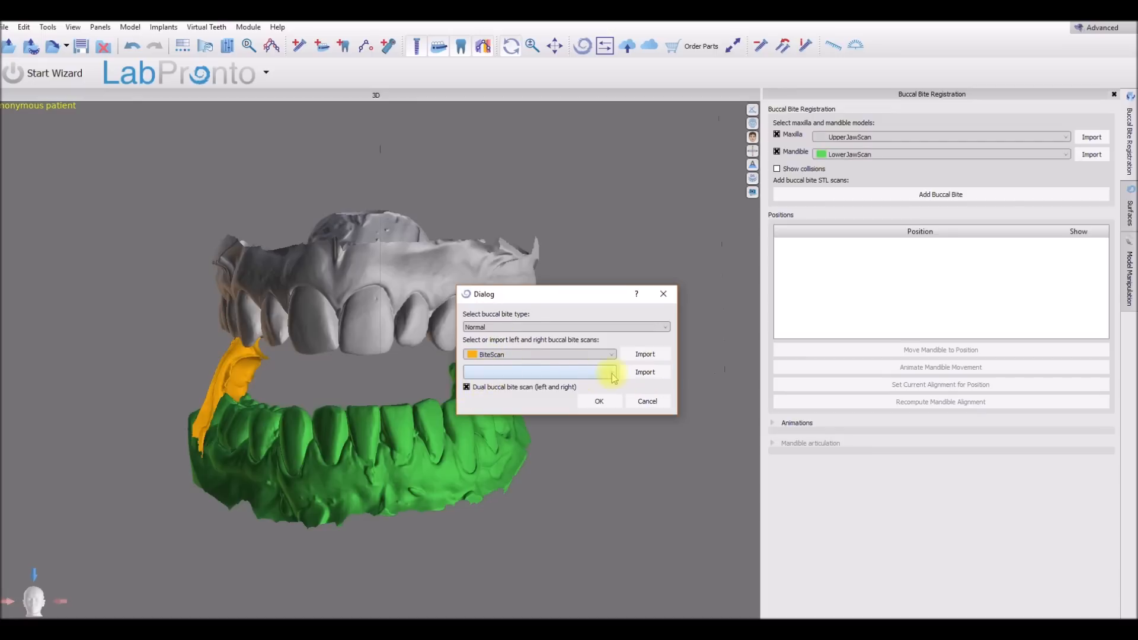
{"action": "left_click", "coordinate": [643, 371]}
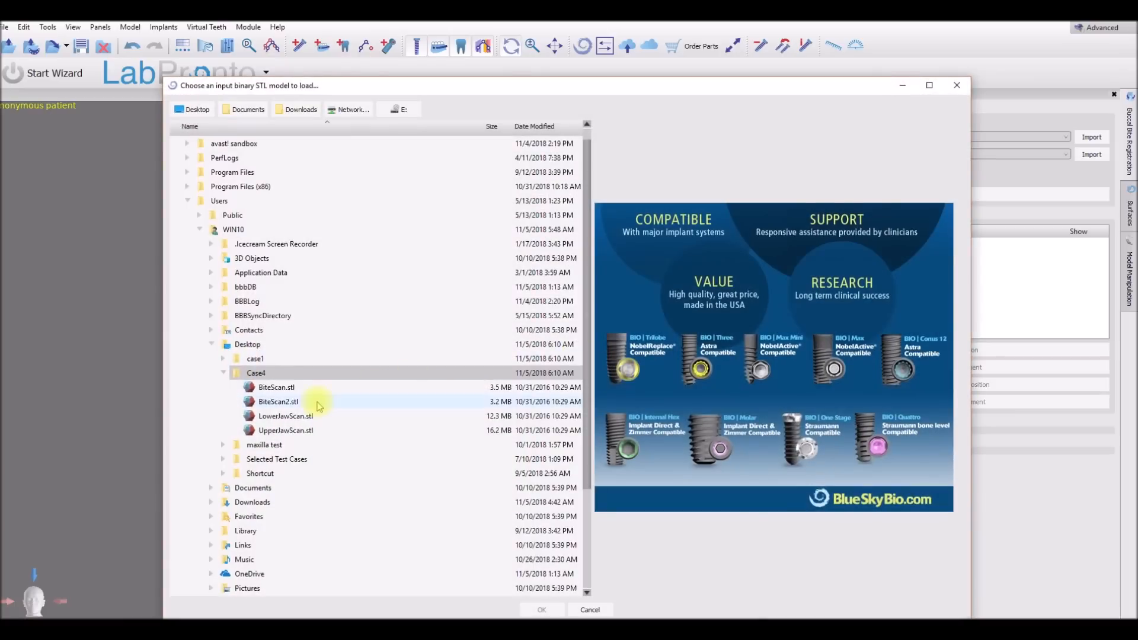
{"action": "left_click", "coordinate": [278, 402]}
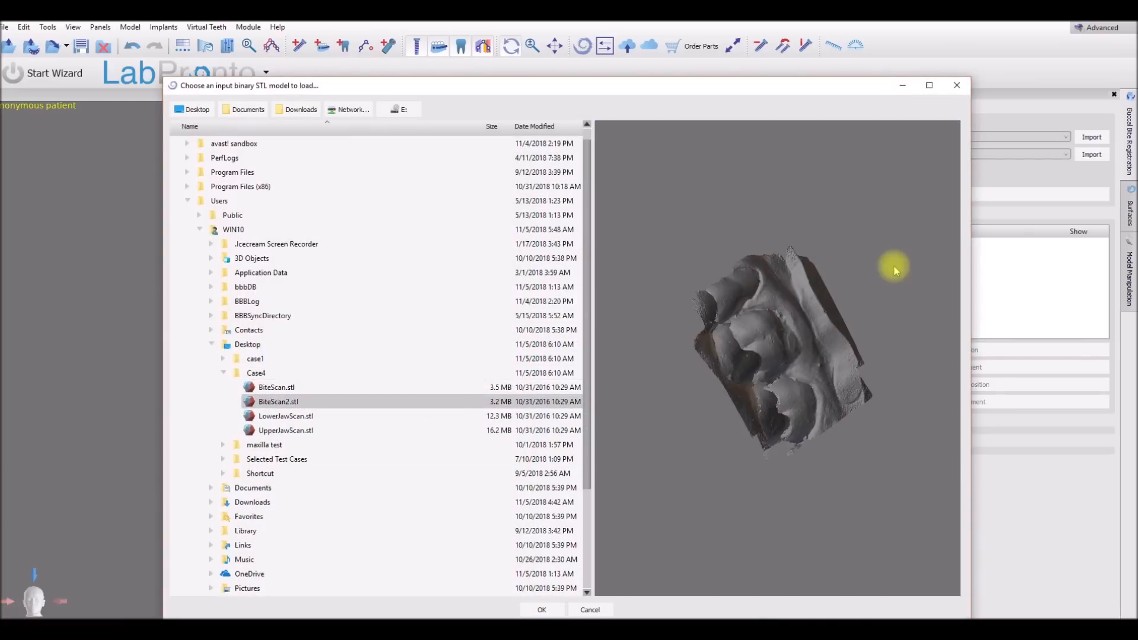
{"action": "left_click", "coordinate": [542, 610]}
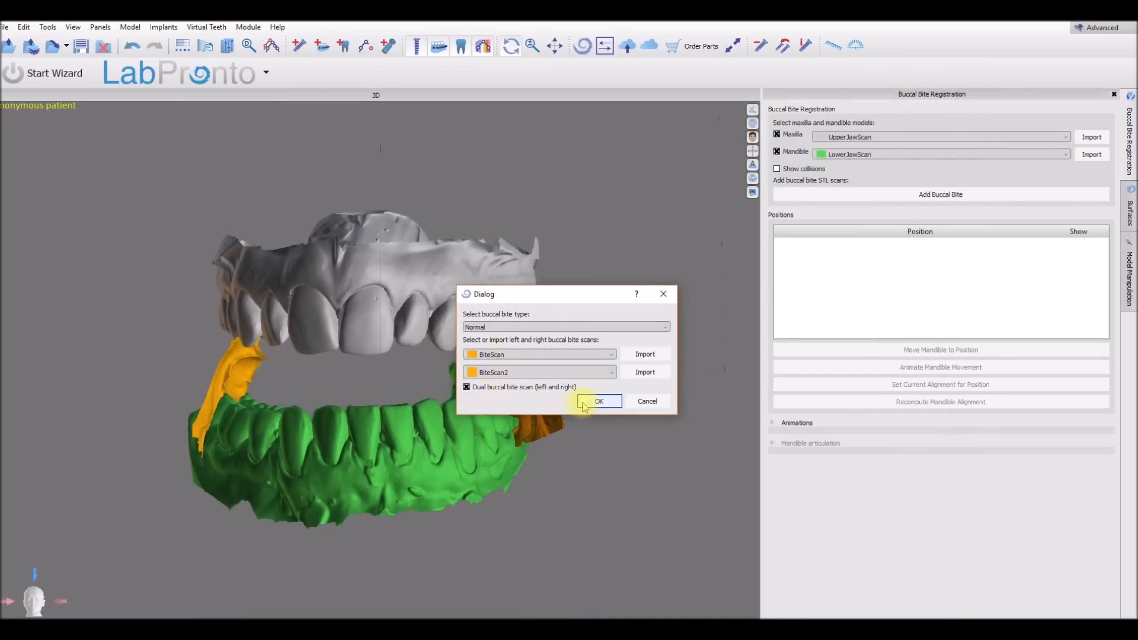
Register a Normal position from both bite scans and inspect the closed jaws from both sides
{"action": "left_click", "coordinate": [598, 401]}
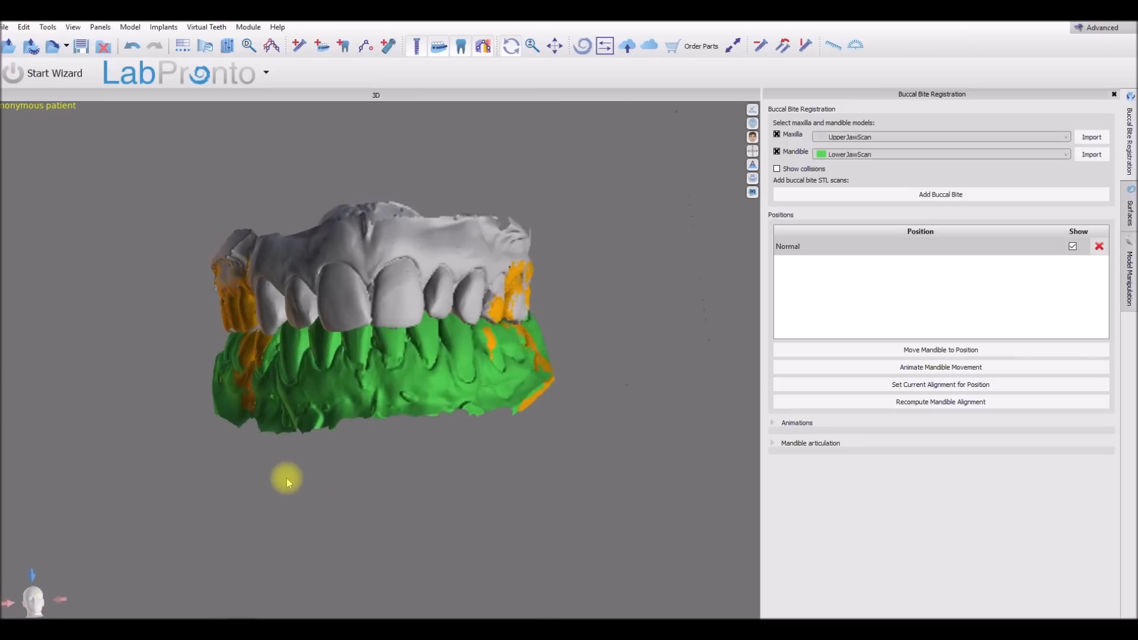
{"action": "left_click_drag", "start_coordinate": [287, 483], "coordinate": [383, 460]}
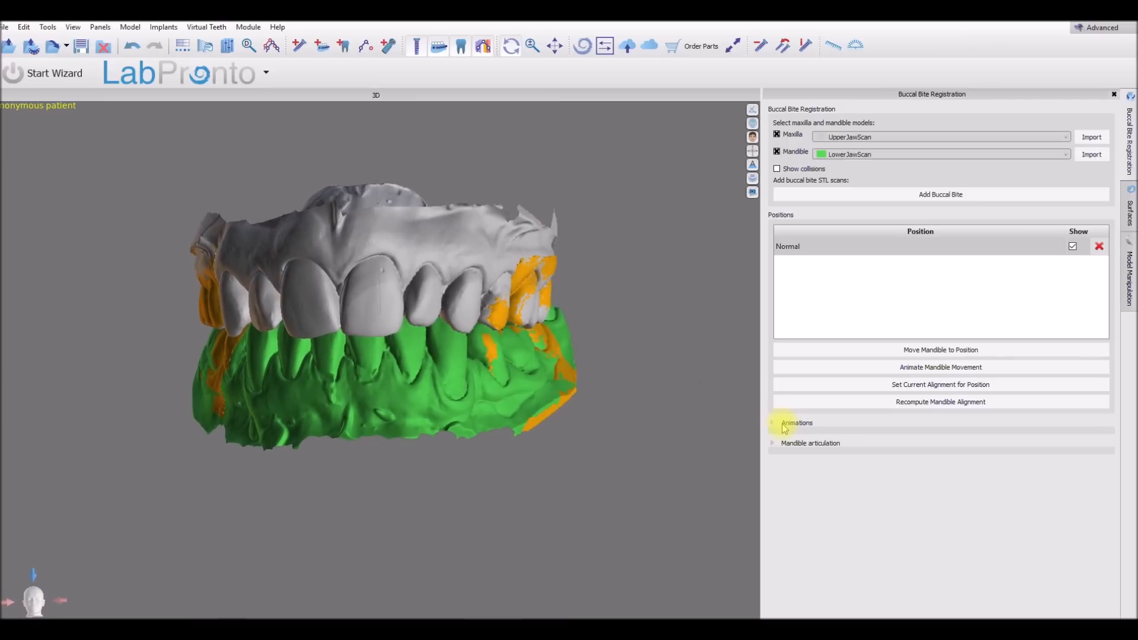
{"action": "mouse_move", "coordinate": [770, 444]}
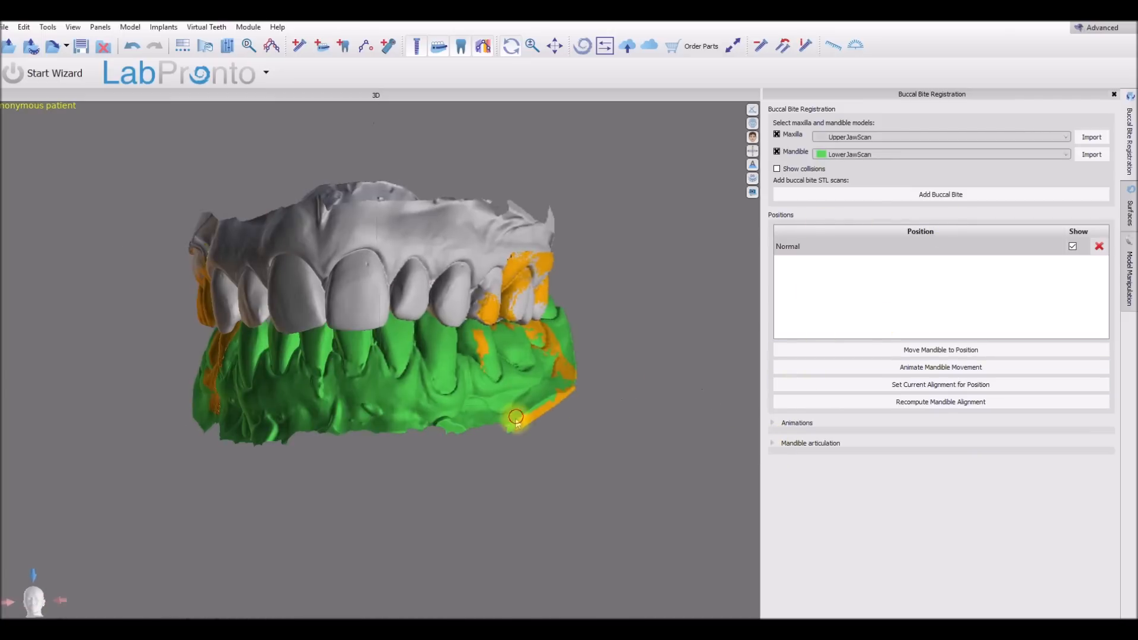
{"action": "left_click_drag", "start_coordinate": [516, 417], "coordinate": [396, 345]}
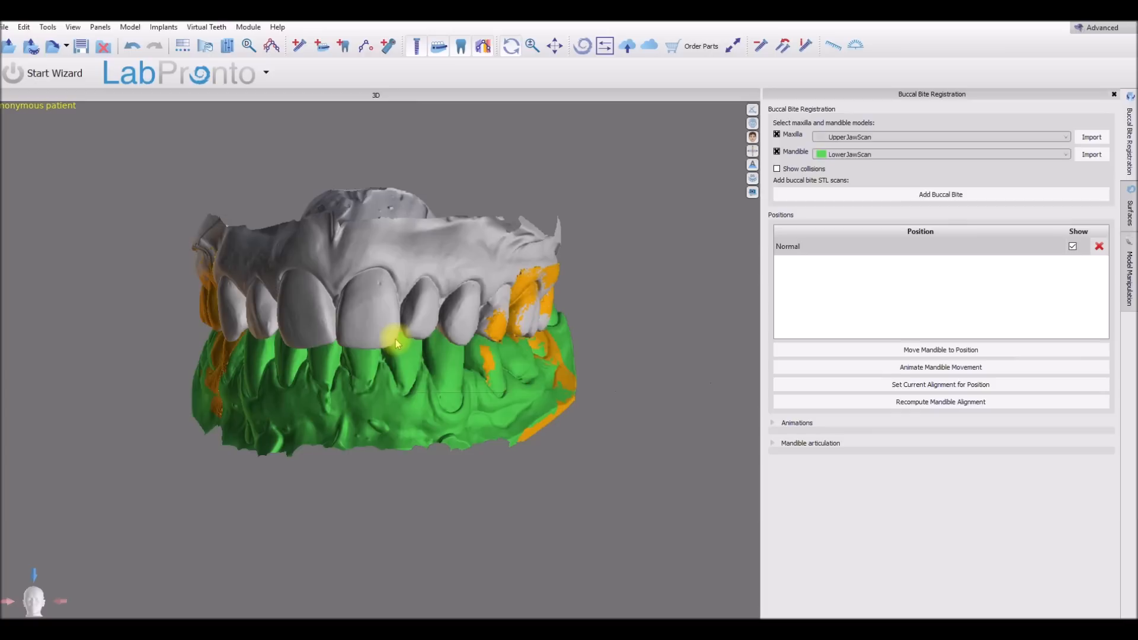
{"action": "mouse_move", "coordinate": [1113, 334]}
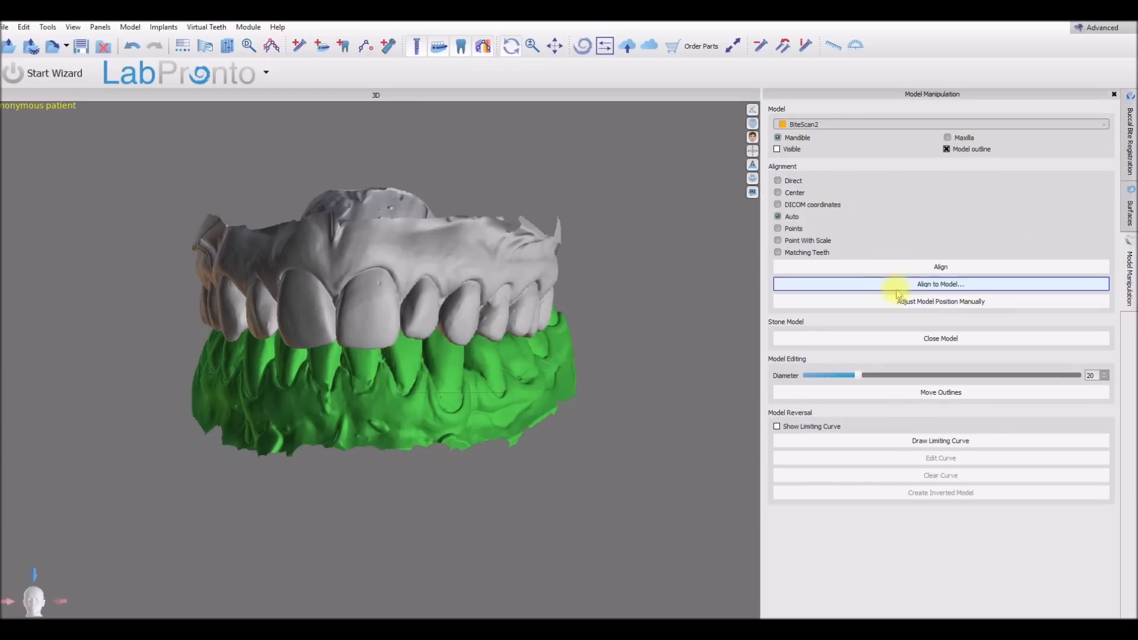
{"action": "mouse_move", "coordinate": [896, 283]}
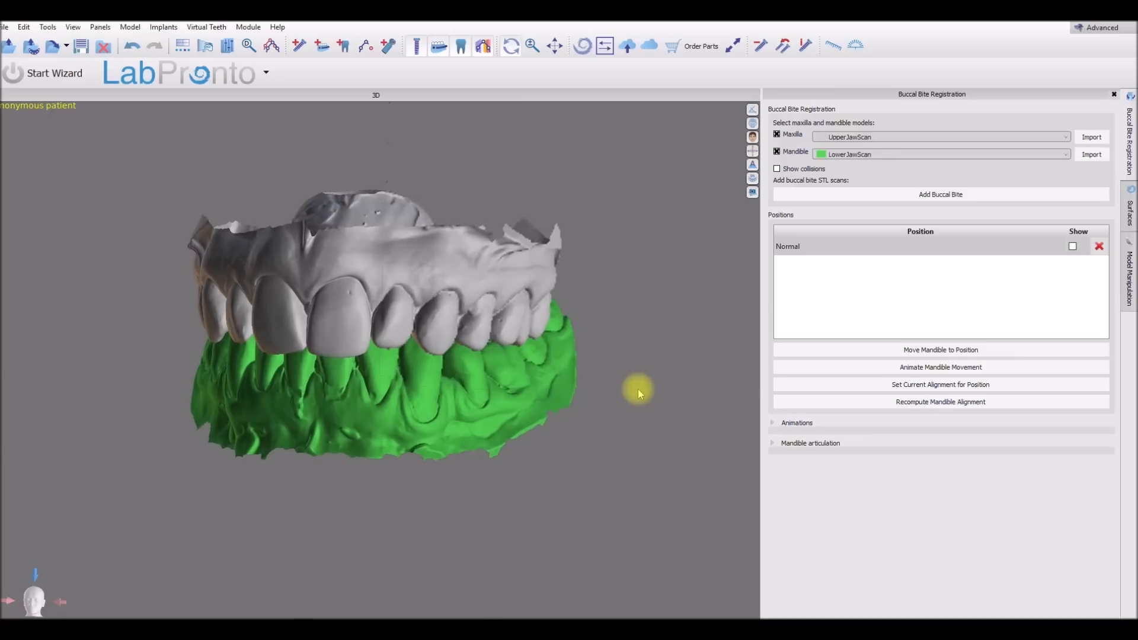
View the articulated jaws without the bite scans and bring up the list of available panels
{"action": "left_click_drag", "start_coordinate": [638, 392], "coordinate": [397, 509]}
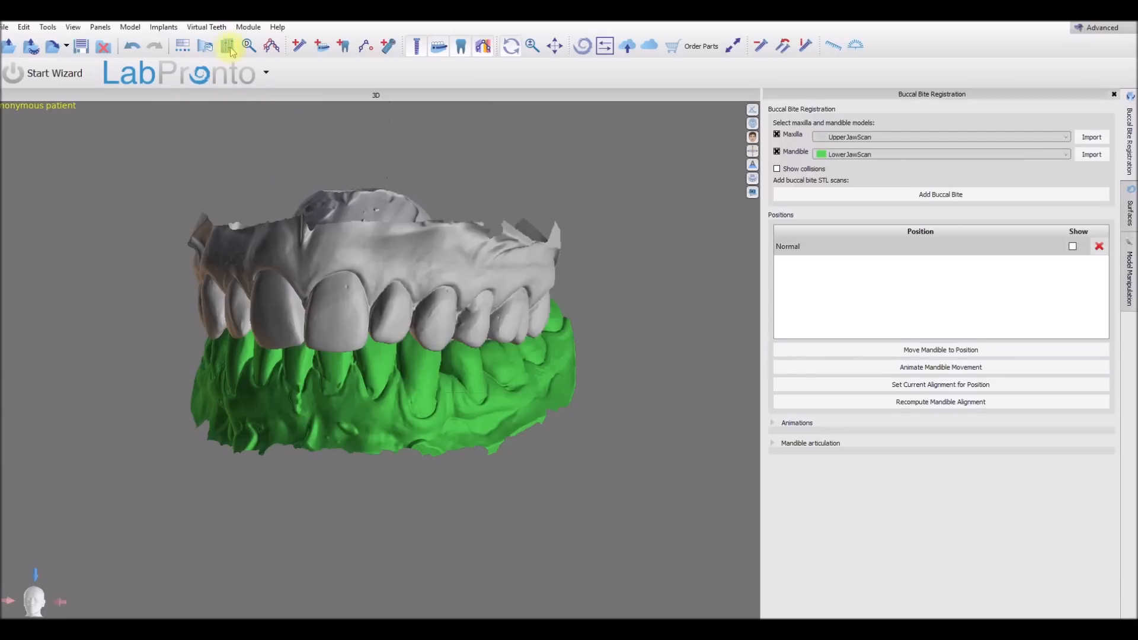
{"action": "left_click", "coordinate": [228, 47]}
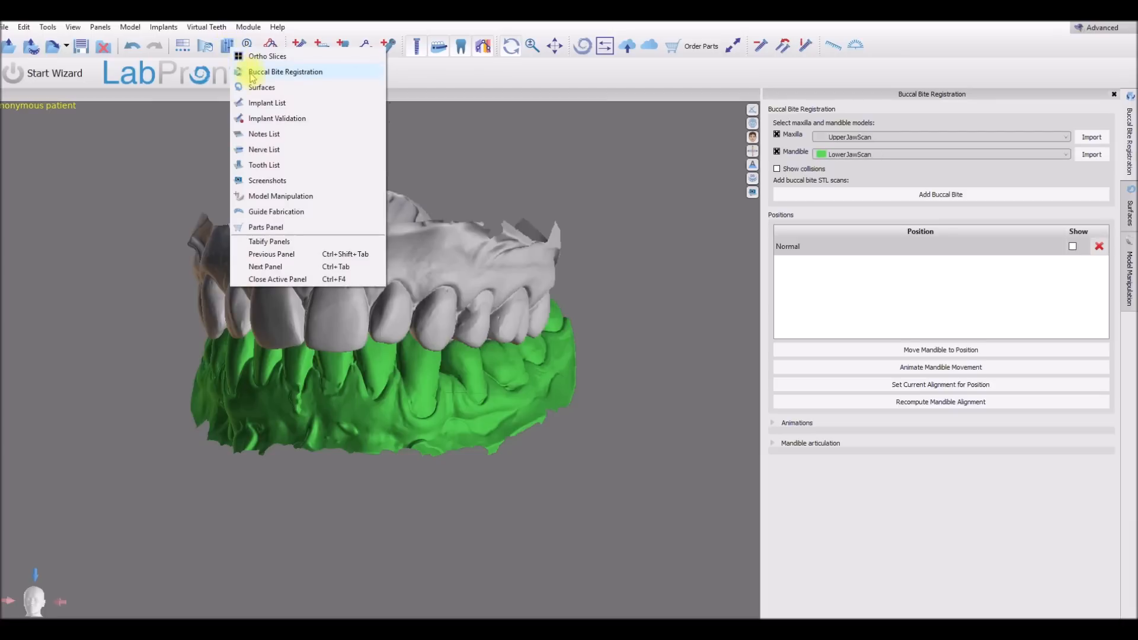